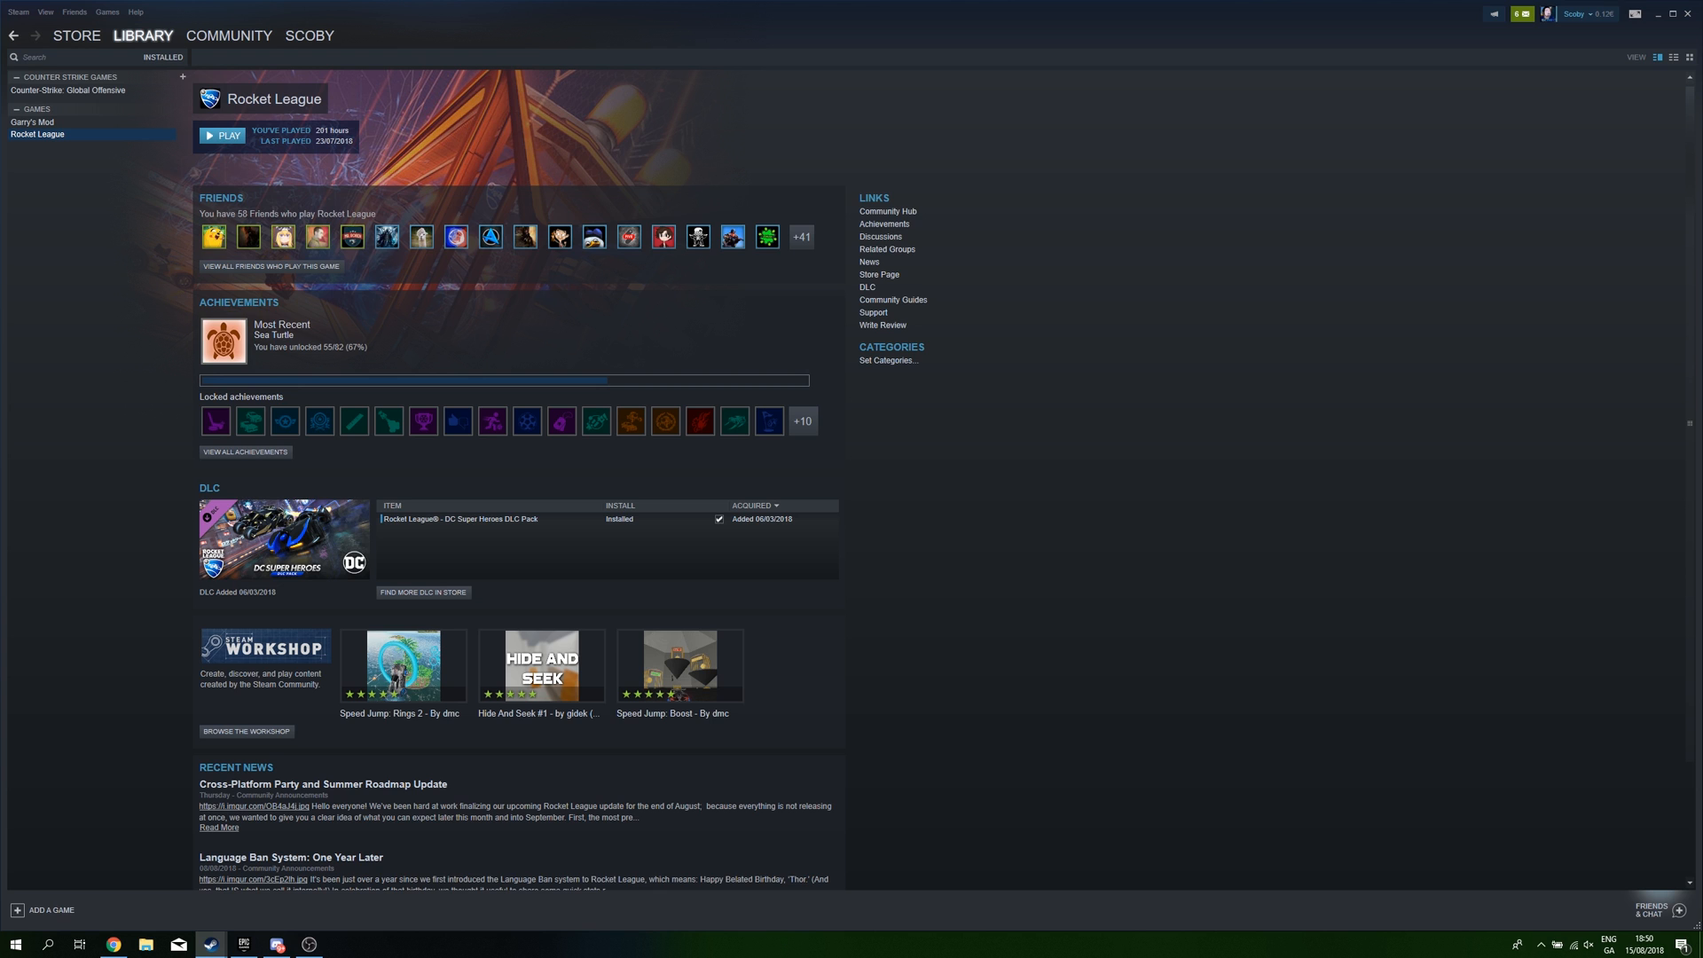
- Browse the library pages for Garry's Mod and Rocket League
left_click(26, 122)
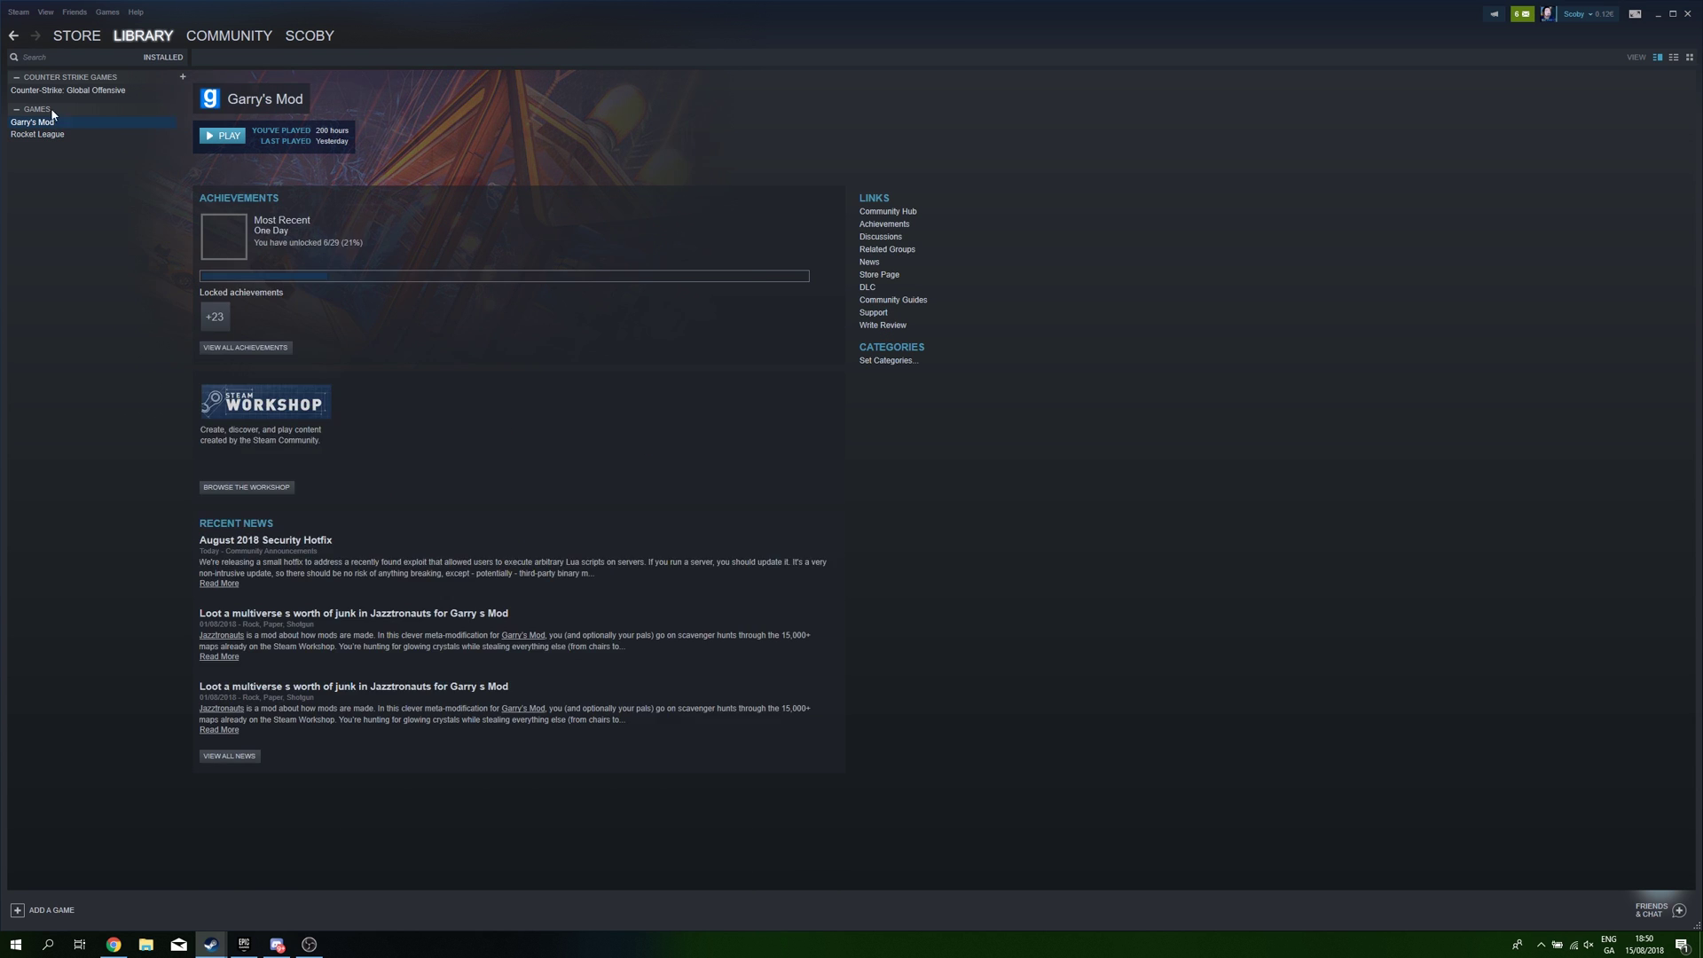
left_click(34, 134)
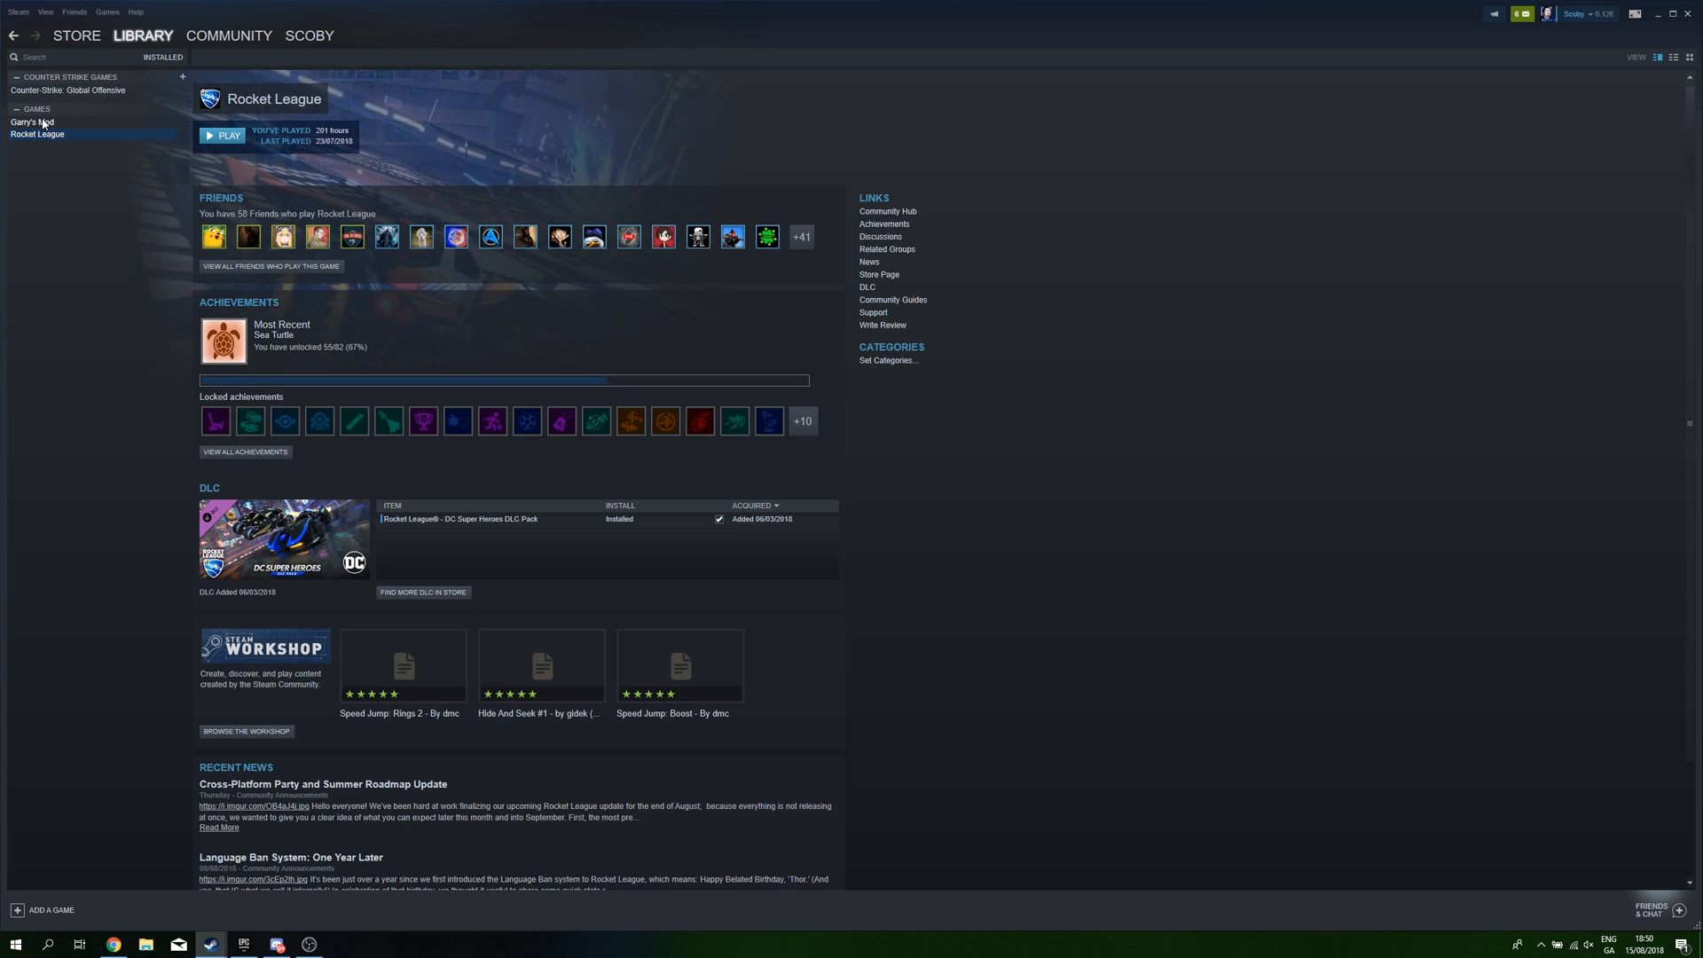
left_click(73, 87)
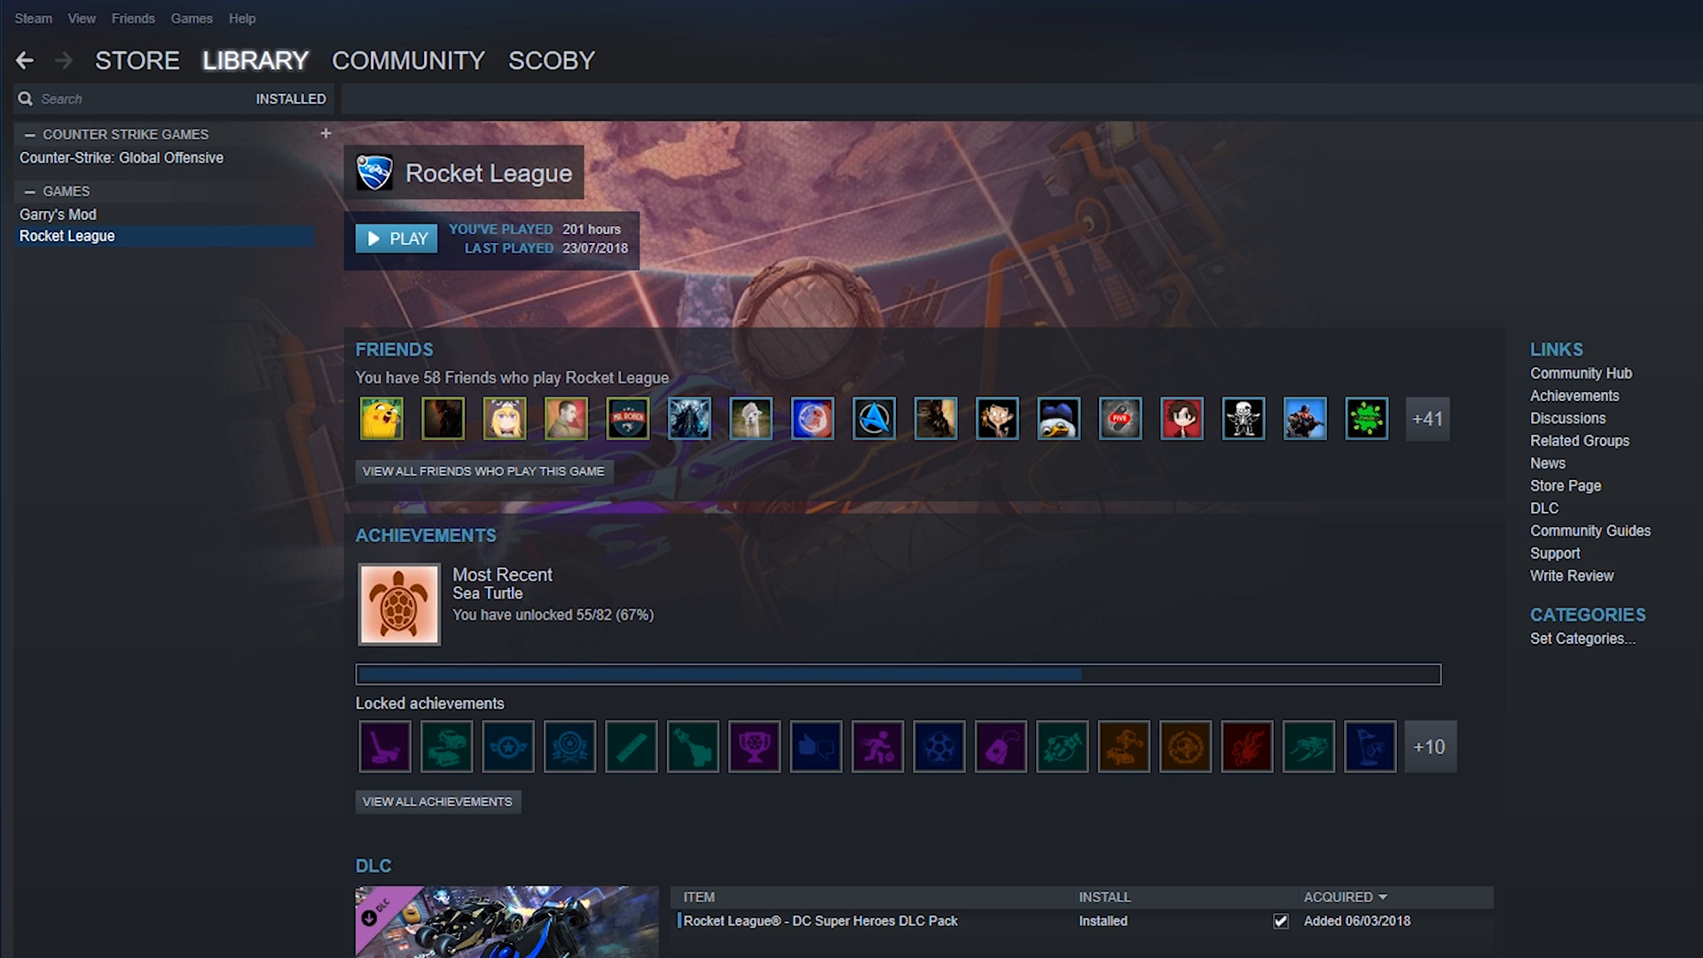
- Open the Add a Non-Steam Game window from the bottom of the library
scroll("down", 3)
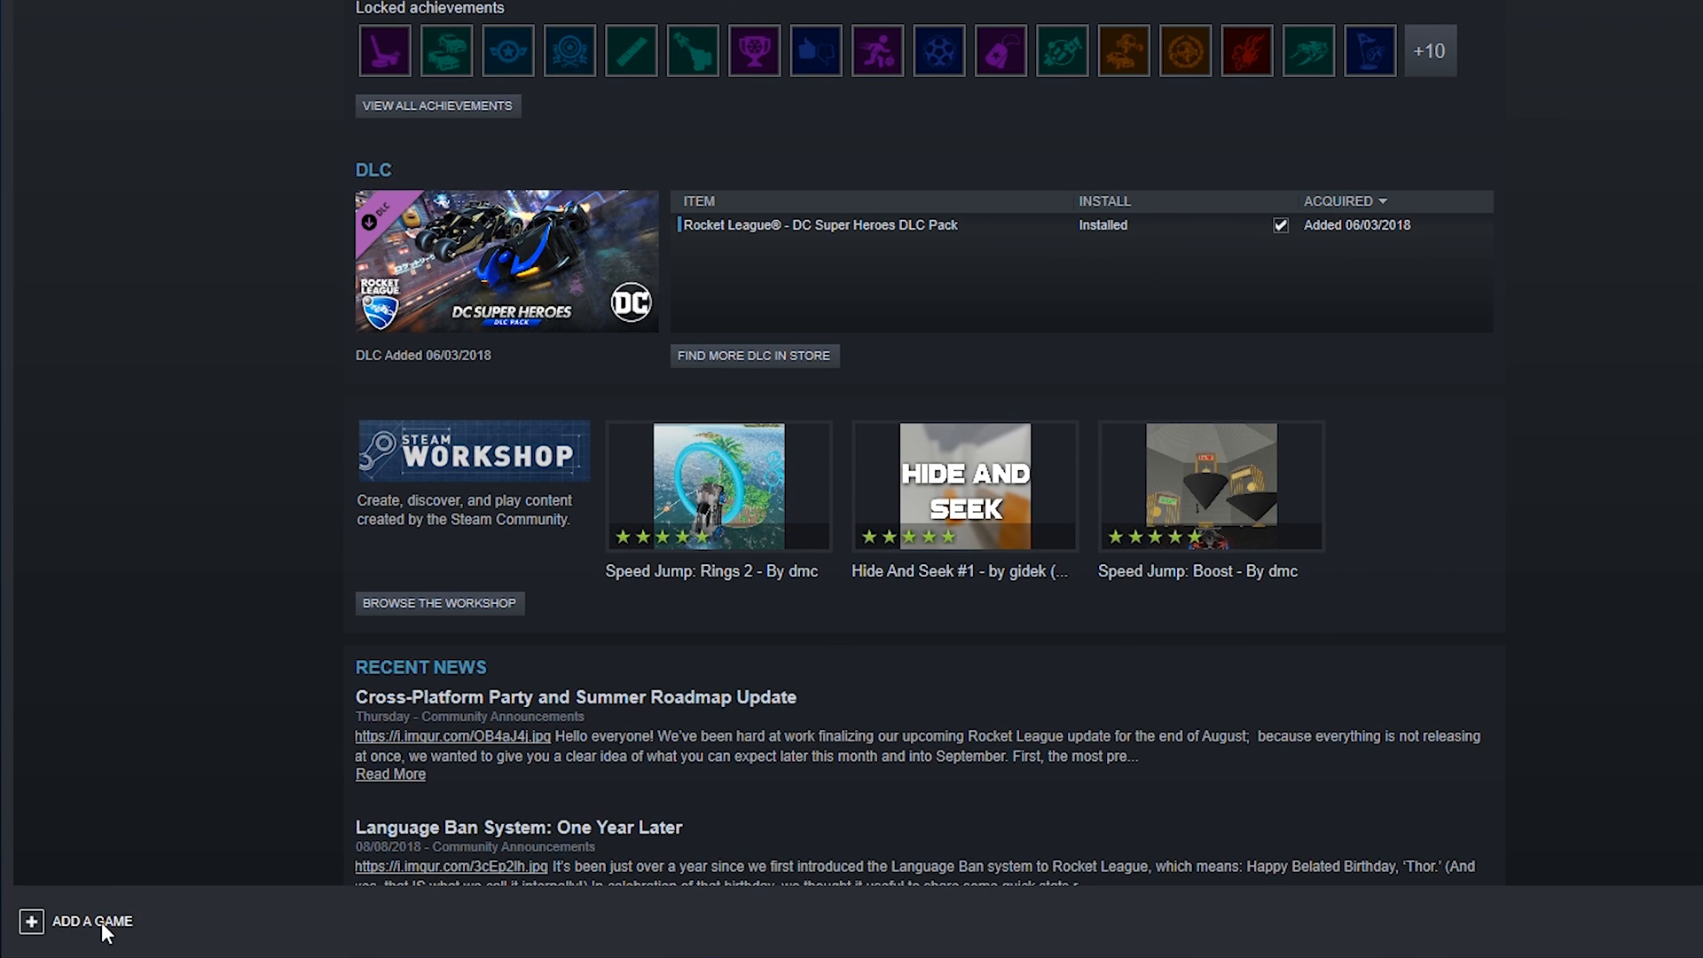
left_click(85, 921)
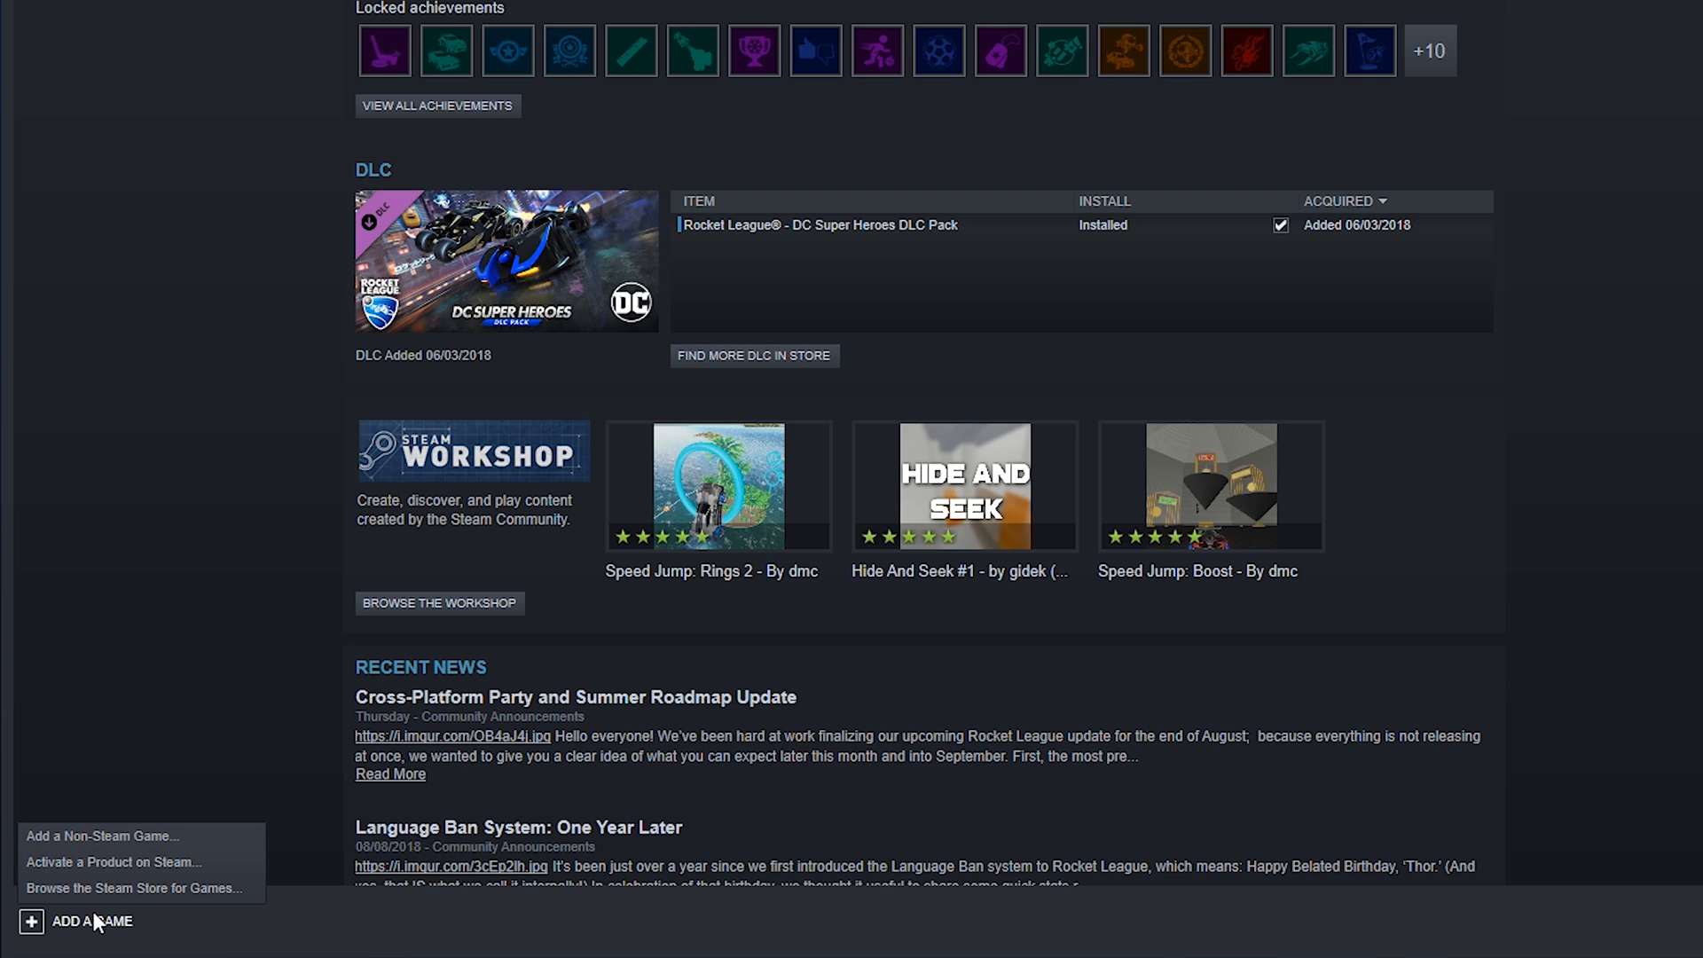
mouse_move(66, 841)
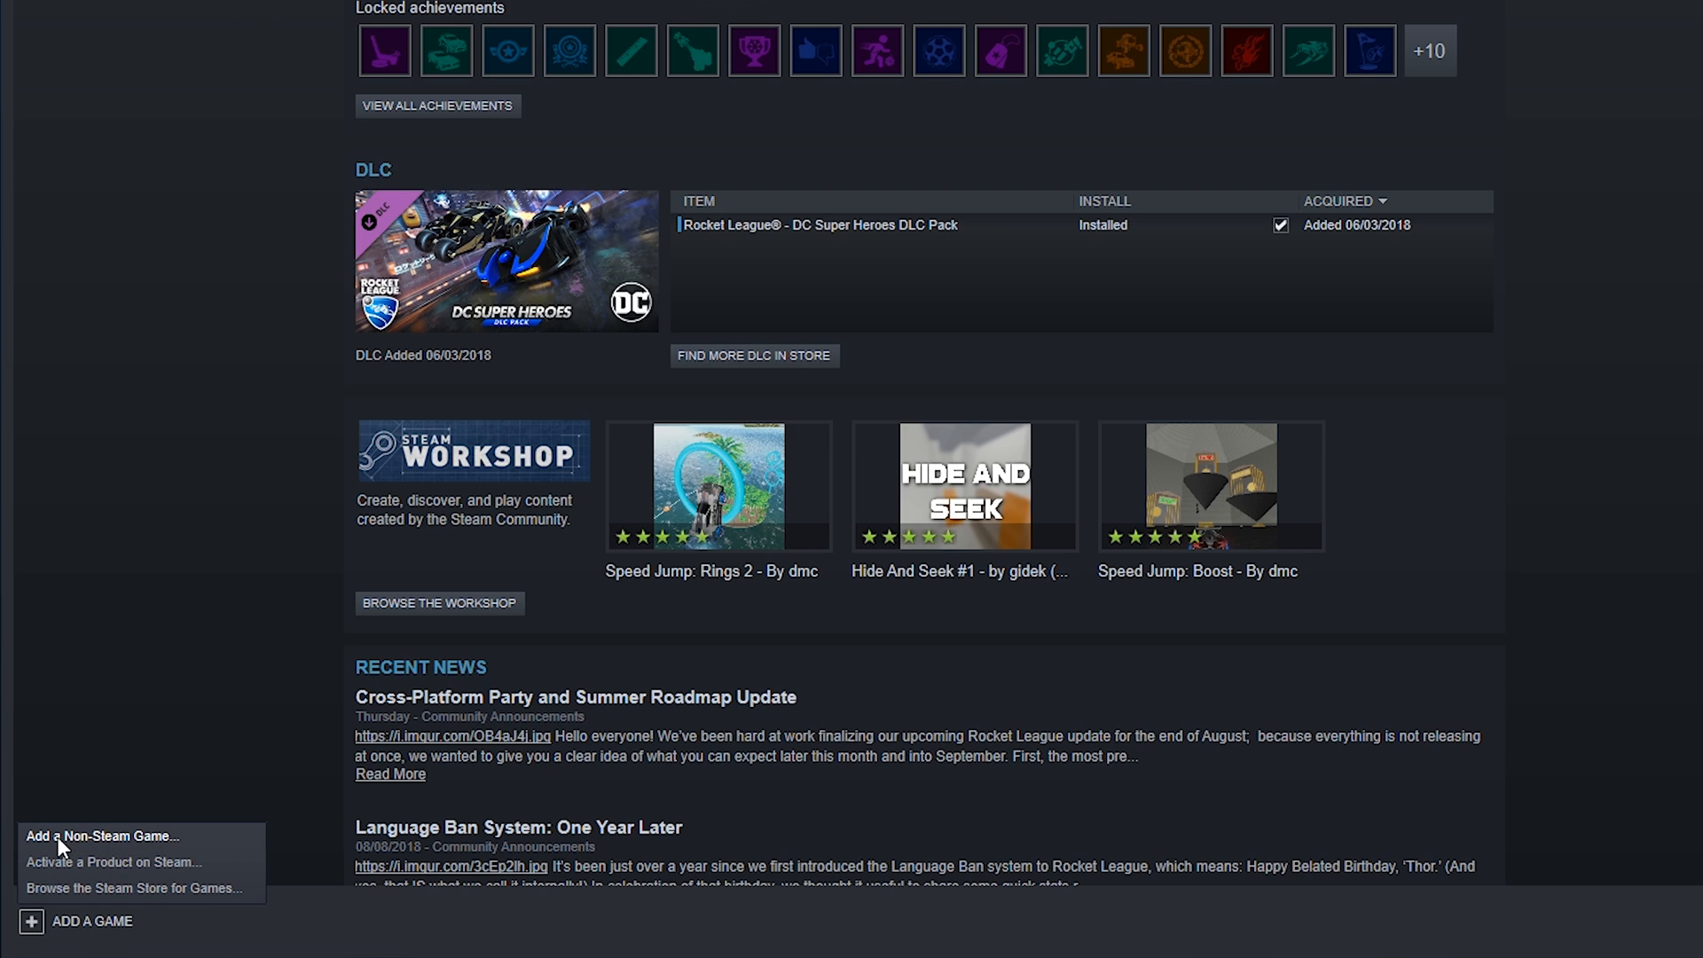
left_click(102, 836)
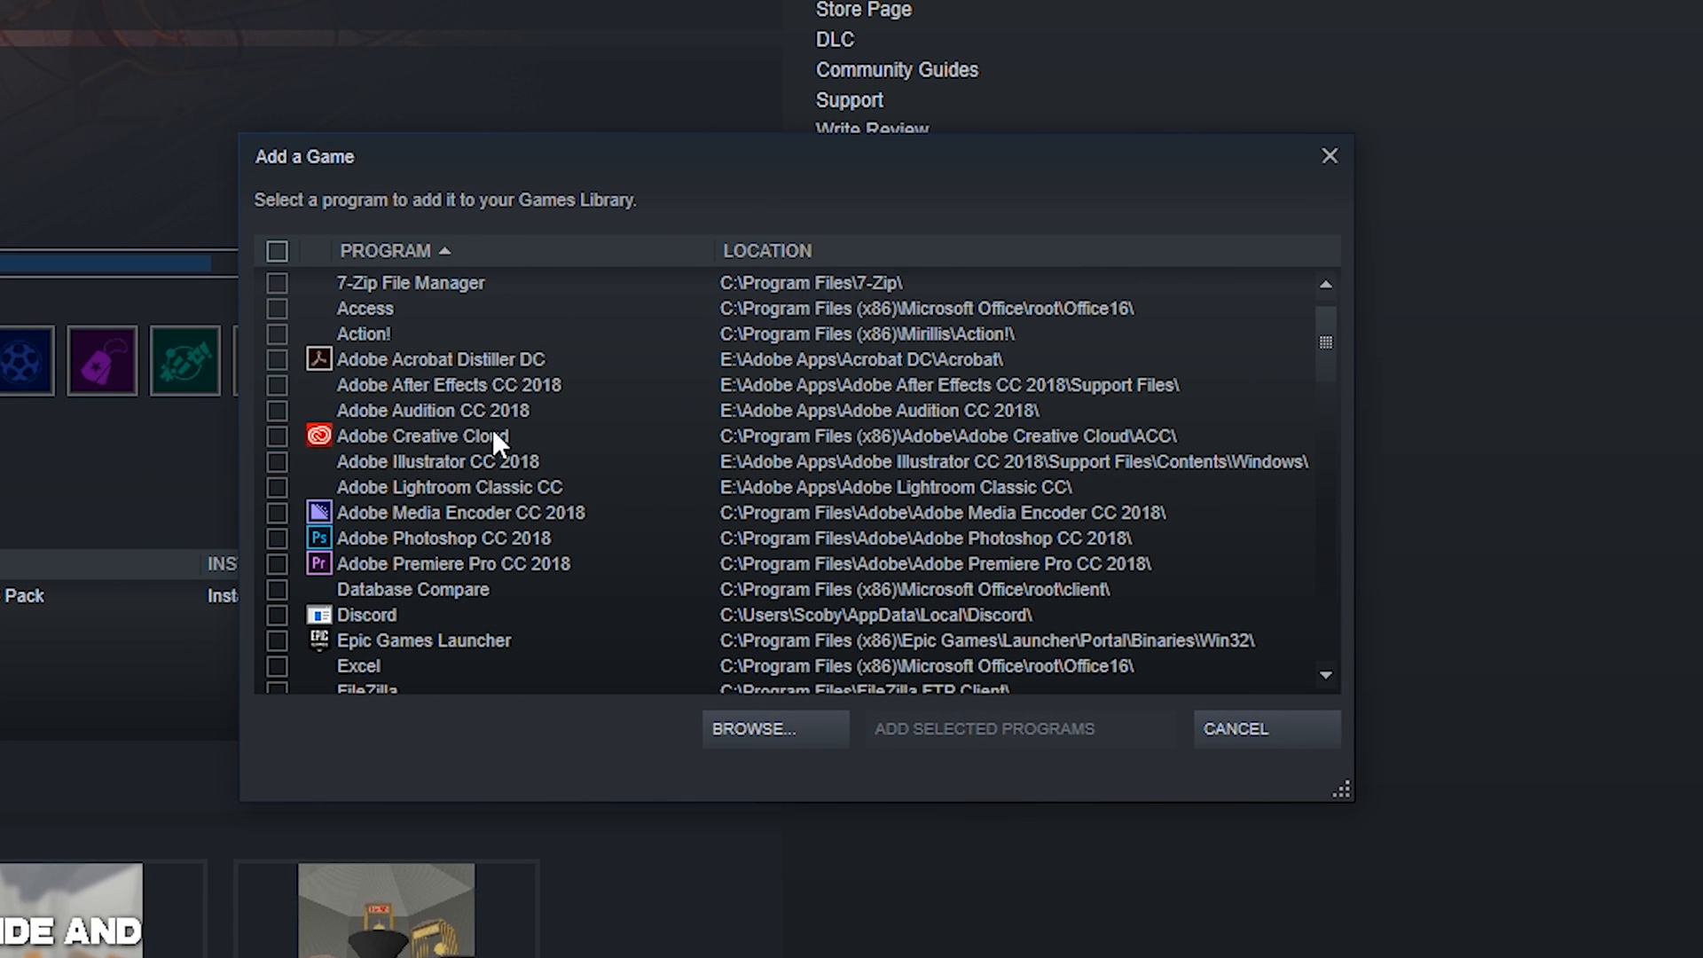
mouse_move(396, 570)
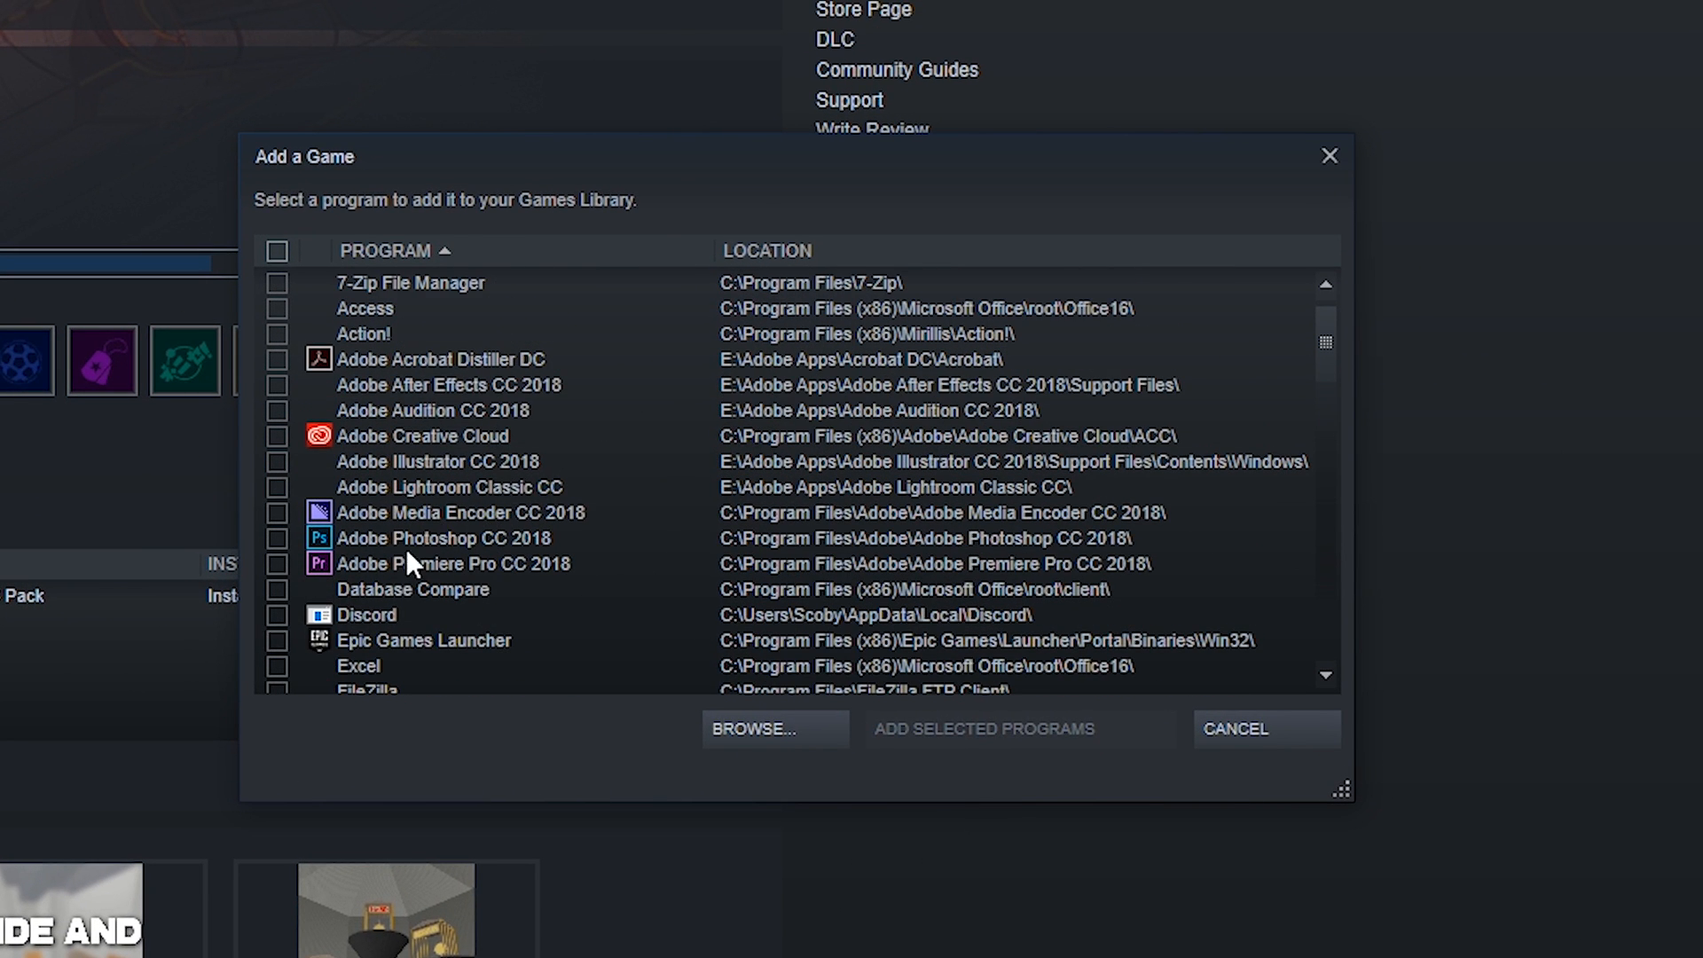
- Tick only Adobe Photoshop CC 2018, leaving Media Encoder unticked, and add it
left_click(438, 538)
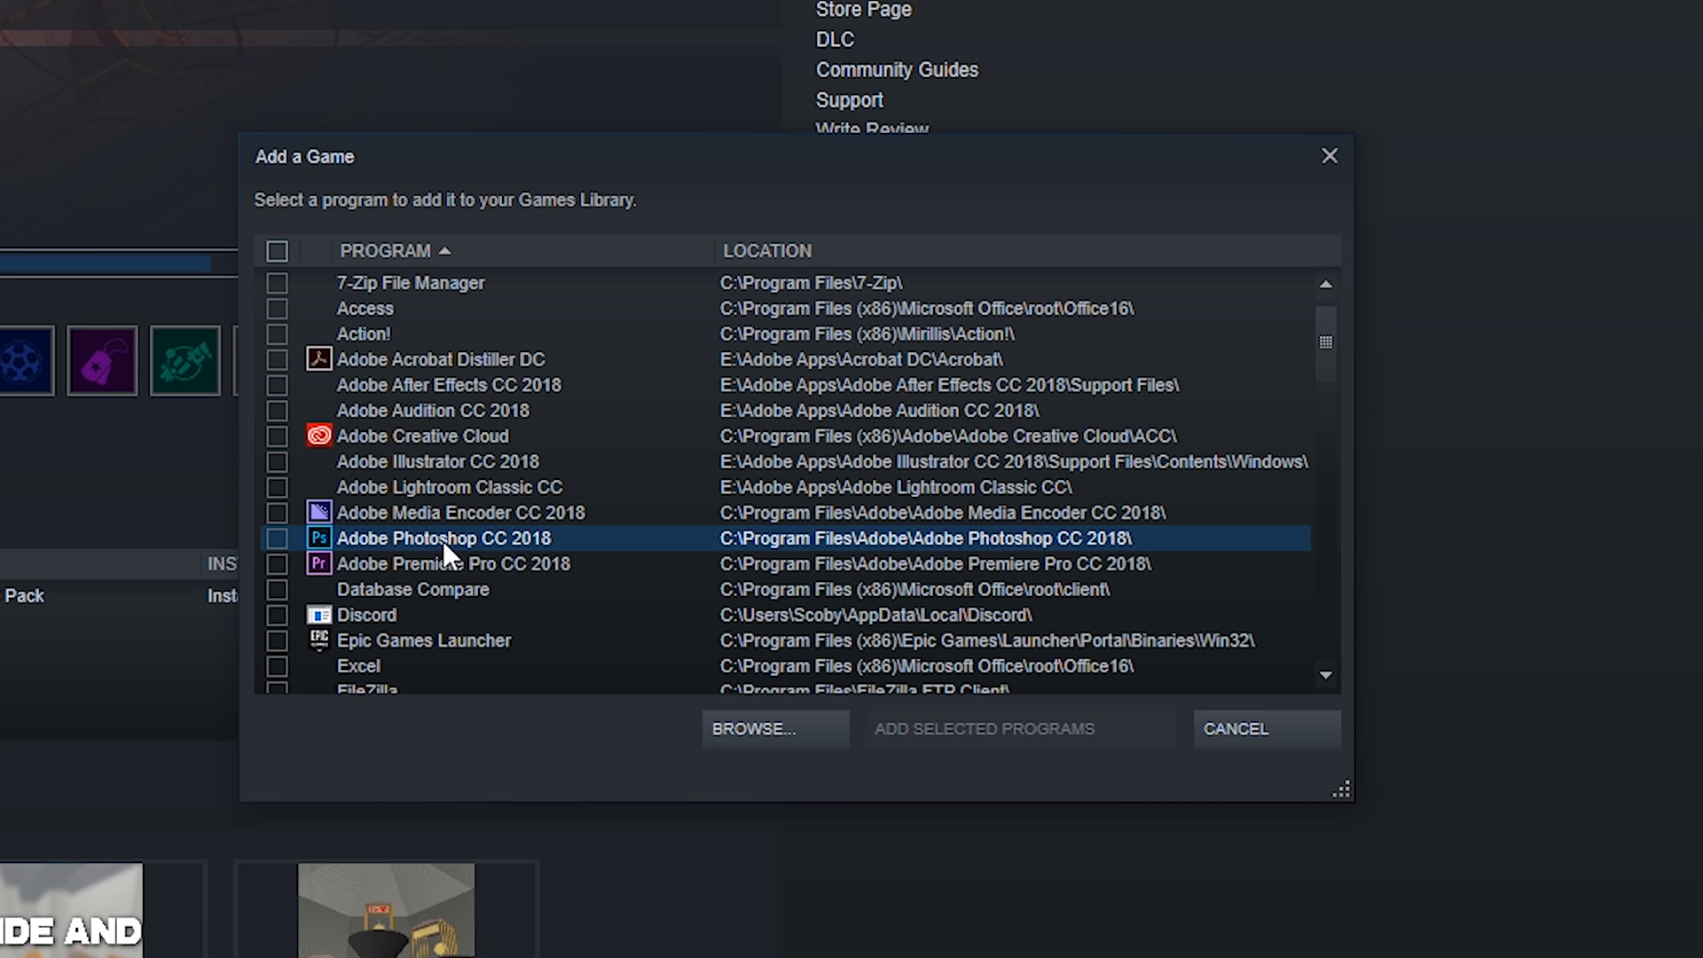
mouse_move(282, 538)
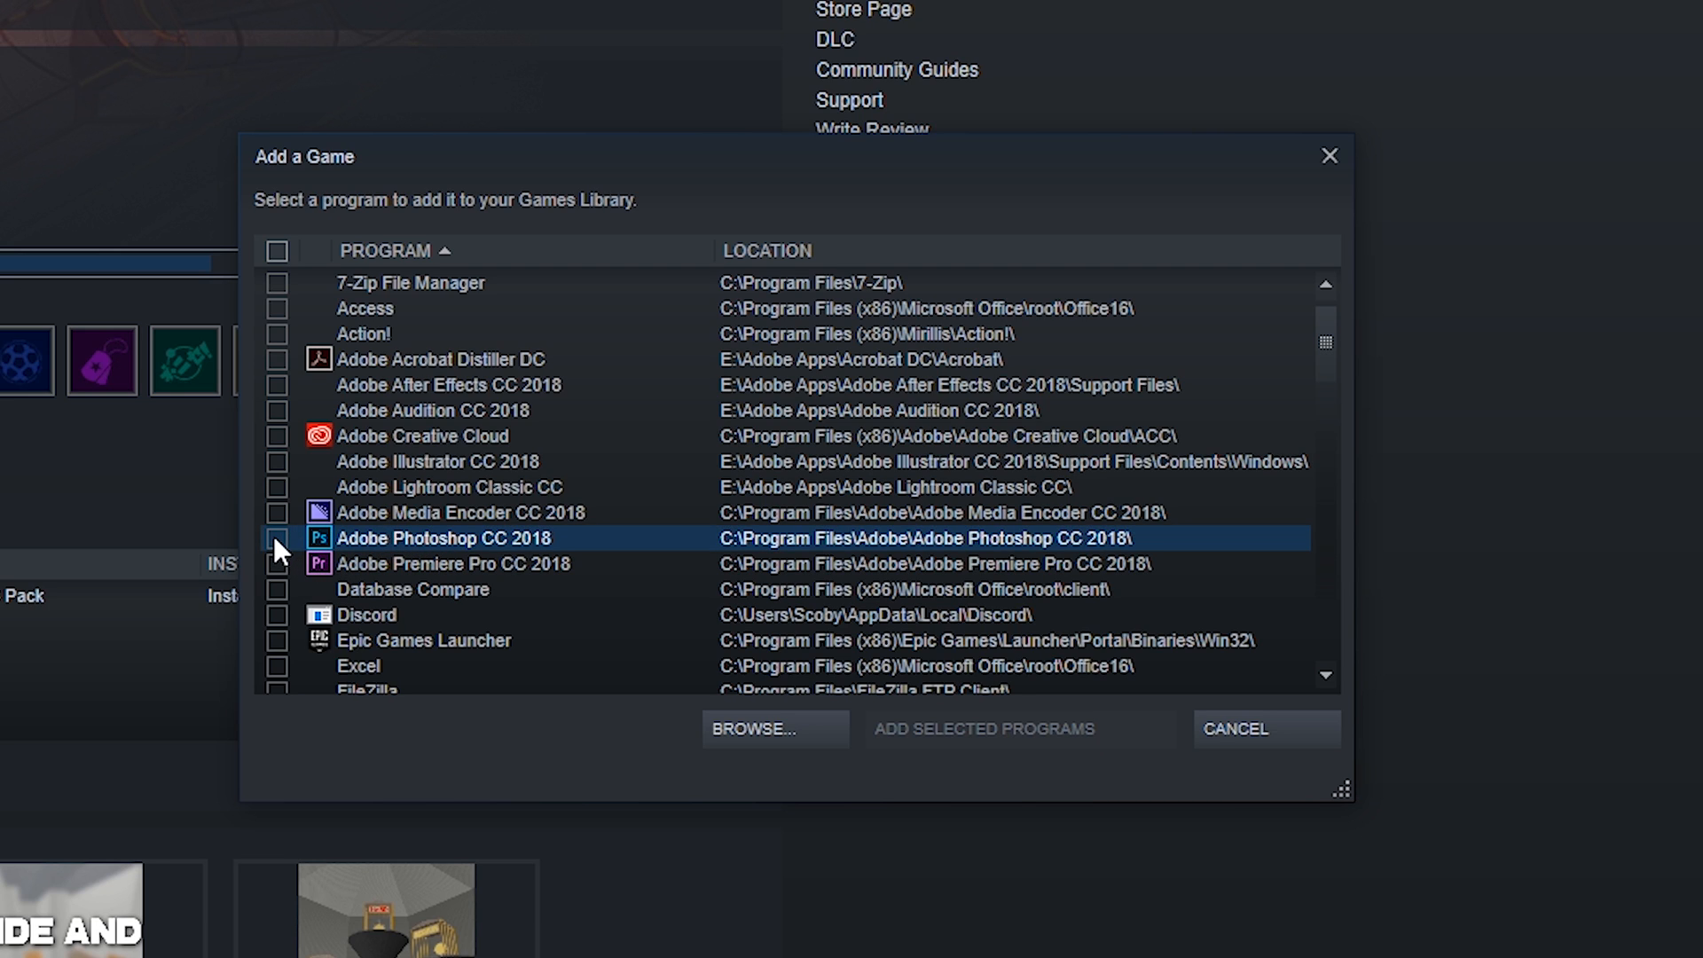
left_click(279, 538)
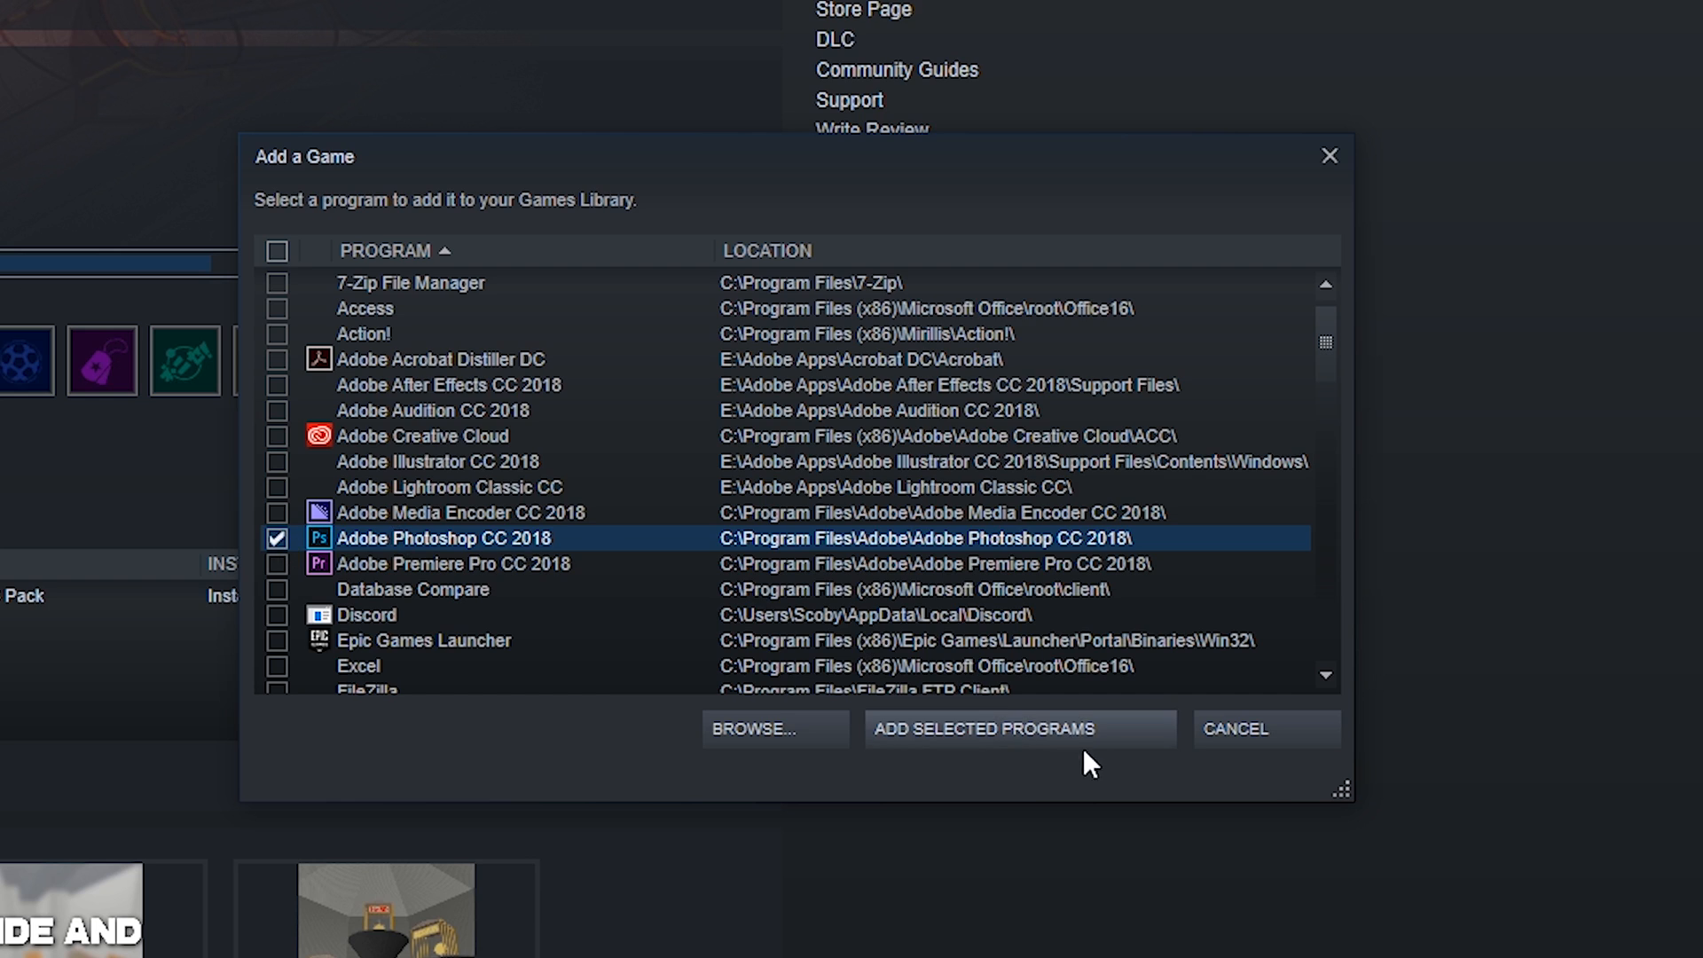
left_click(277, 512)
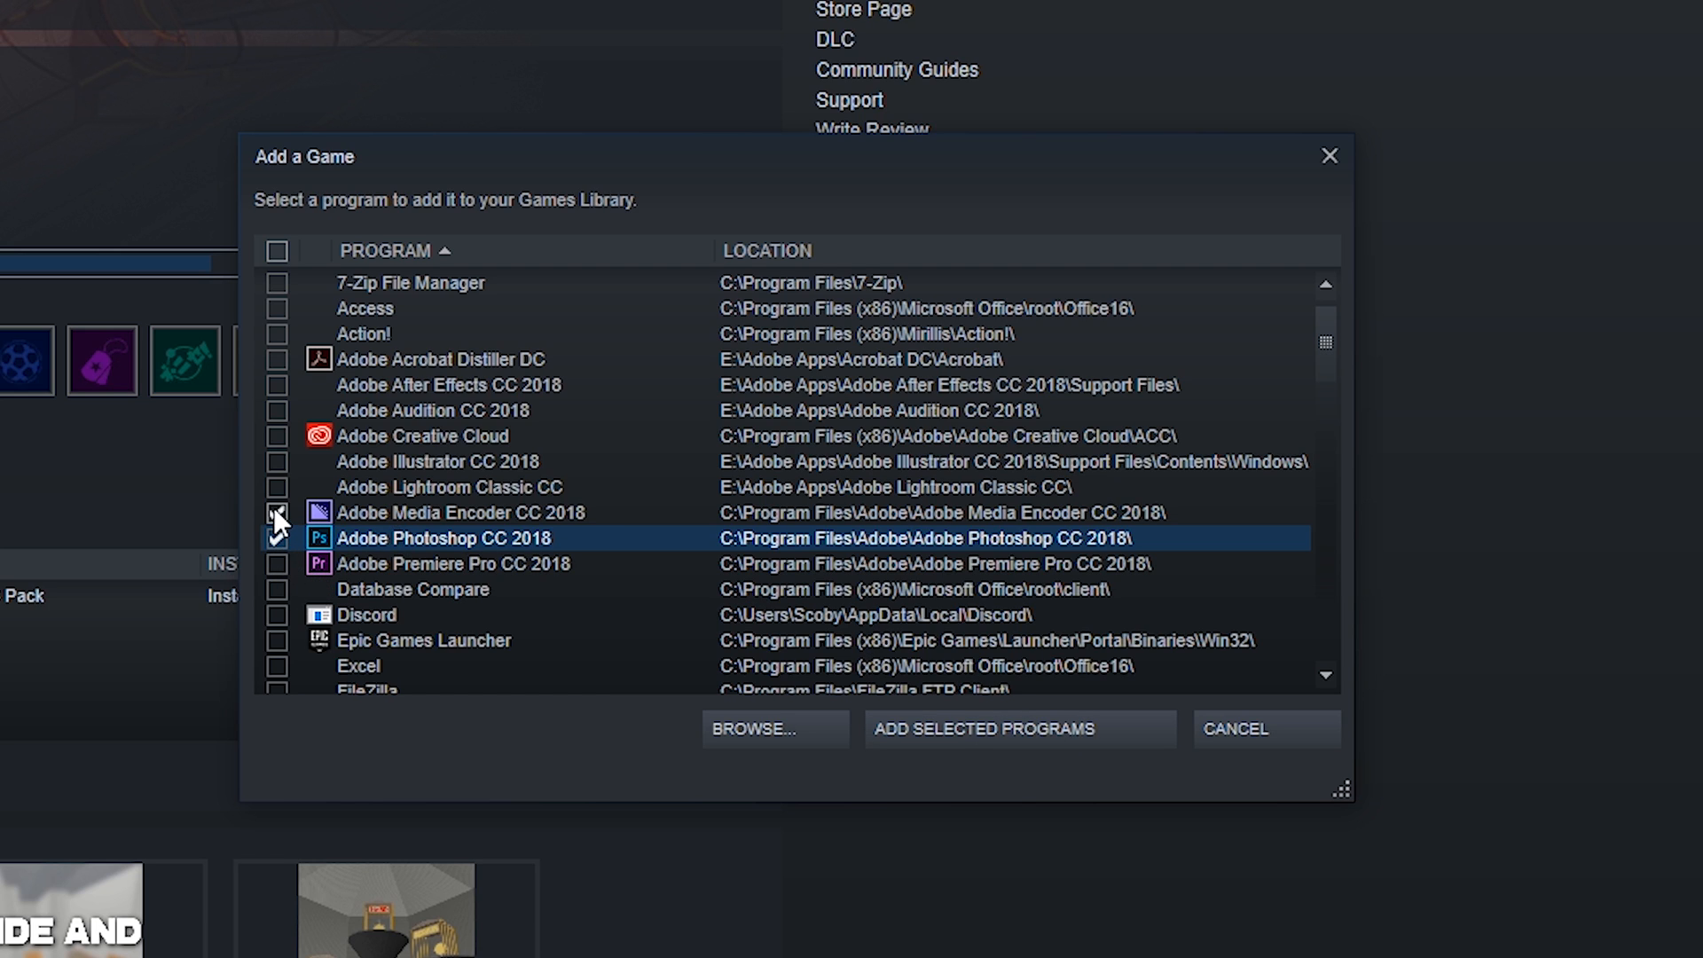
left_click(278, 537)
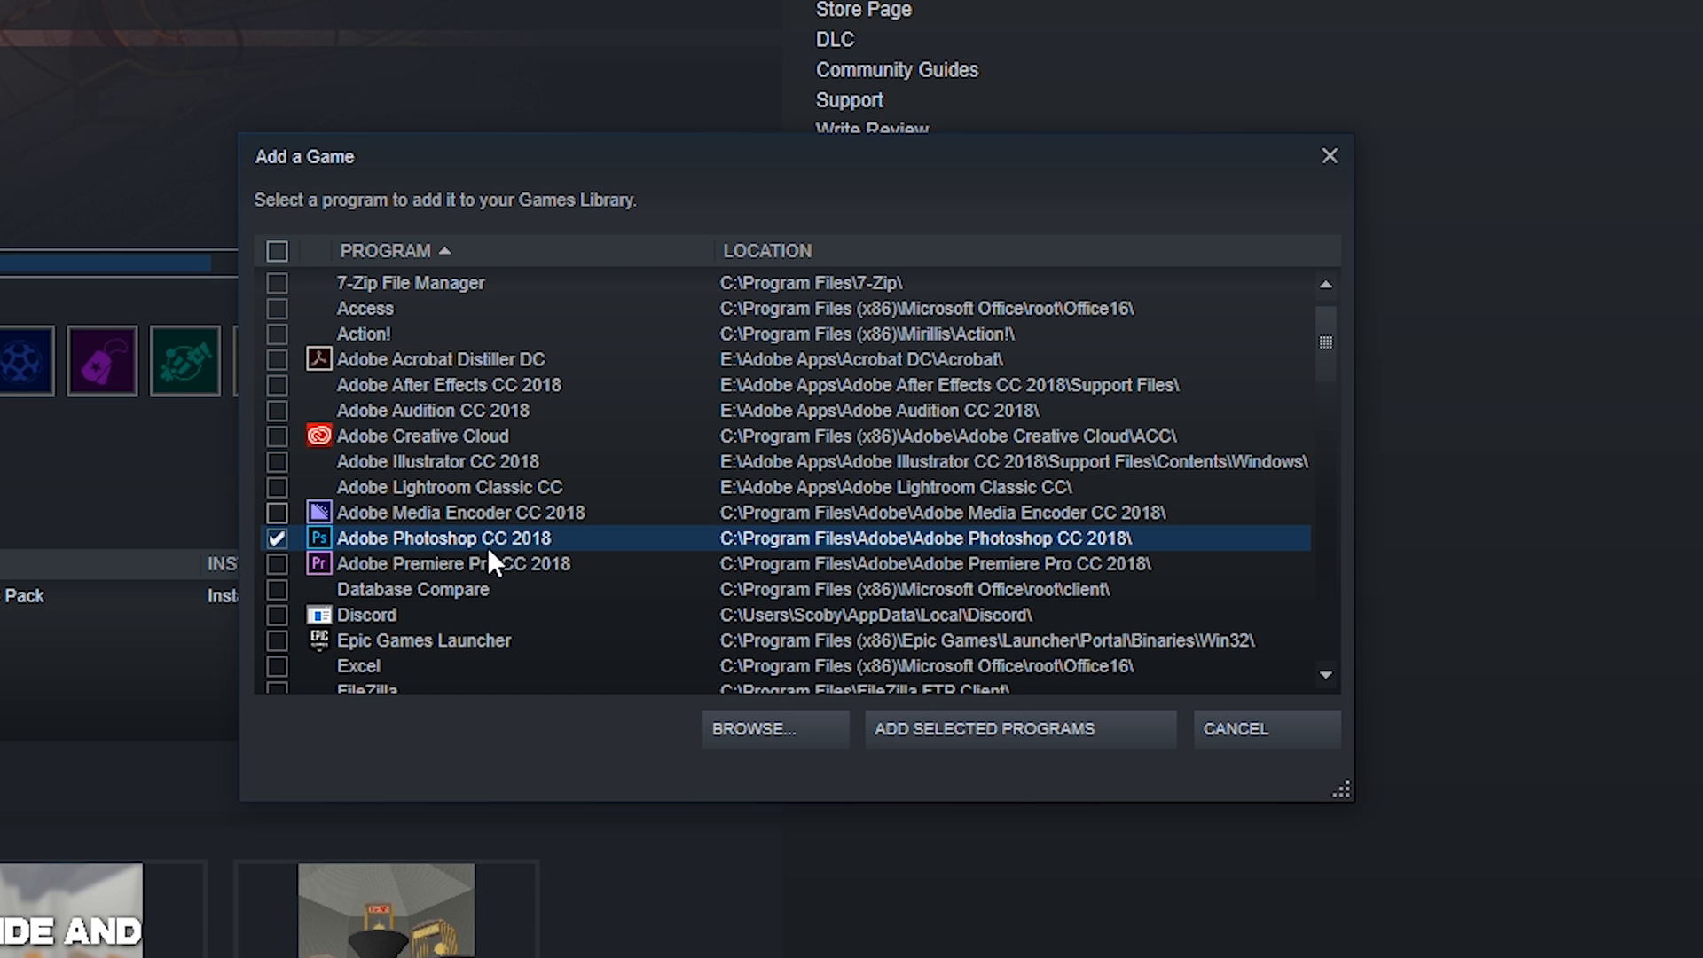
mouse_move(1105, 685)
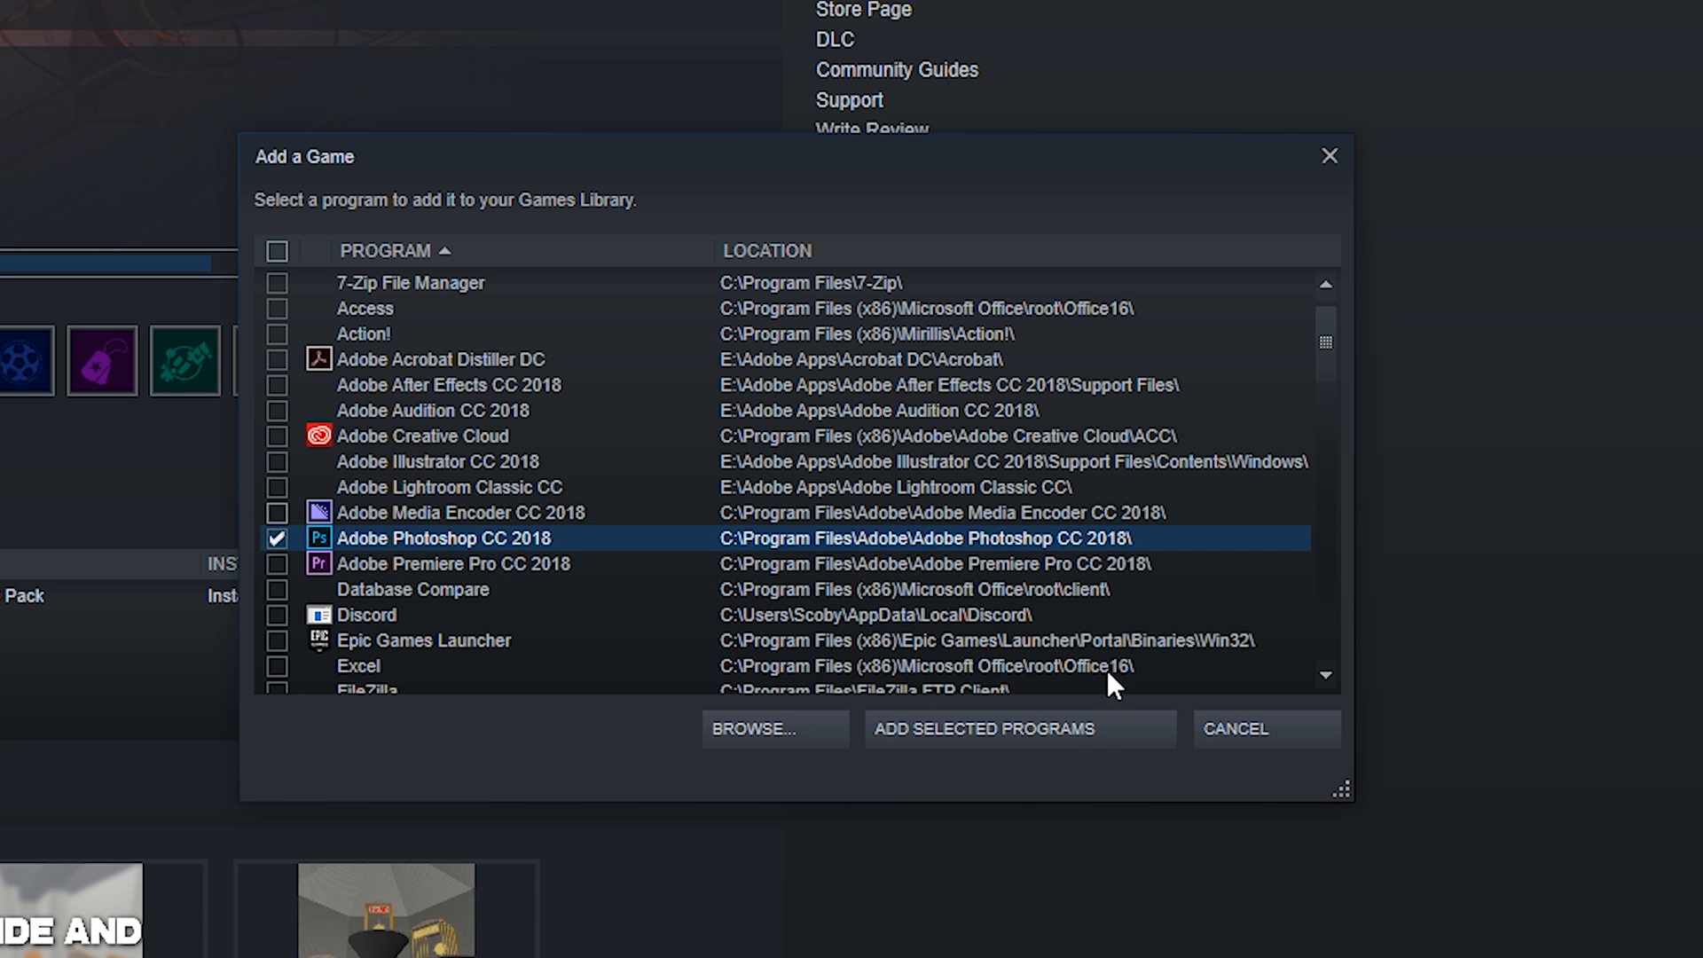
mouse_move(922, 778)
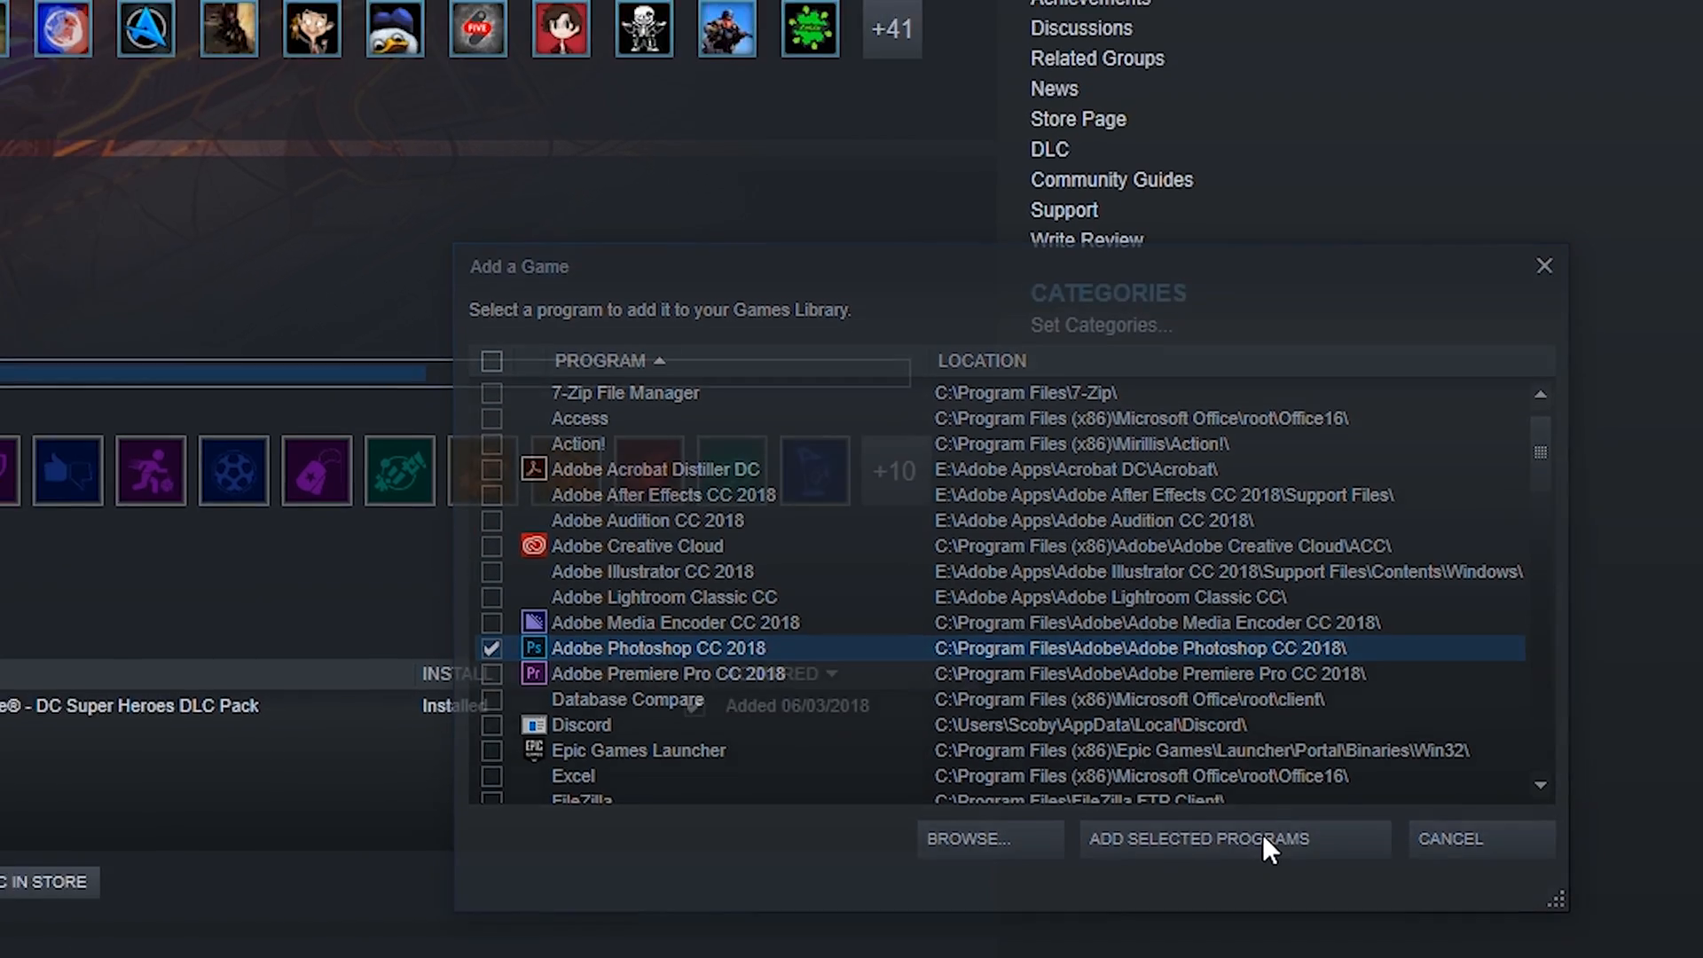
left_click(1209, 839)
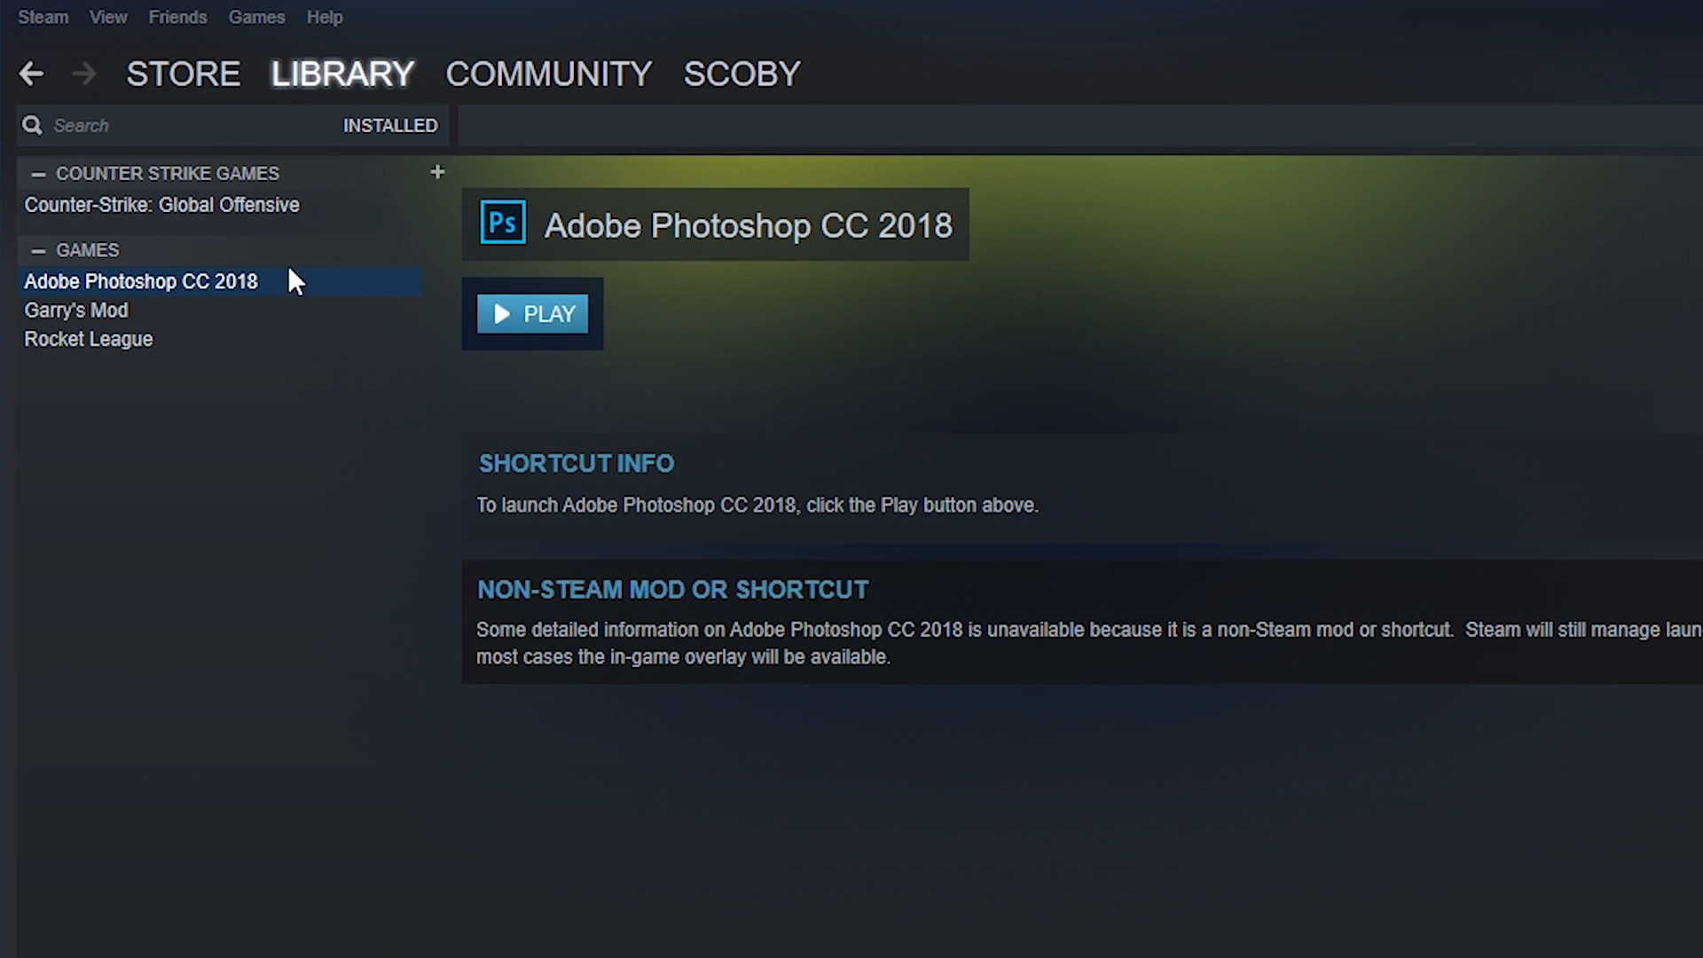
mouse_move(144, 275)
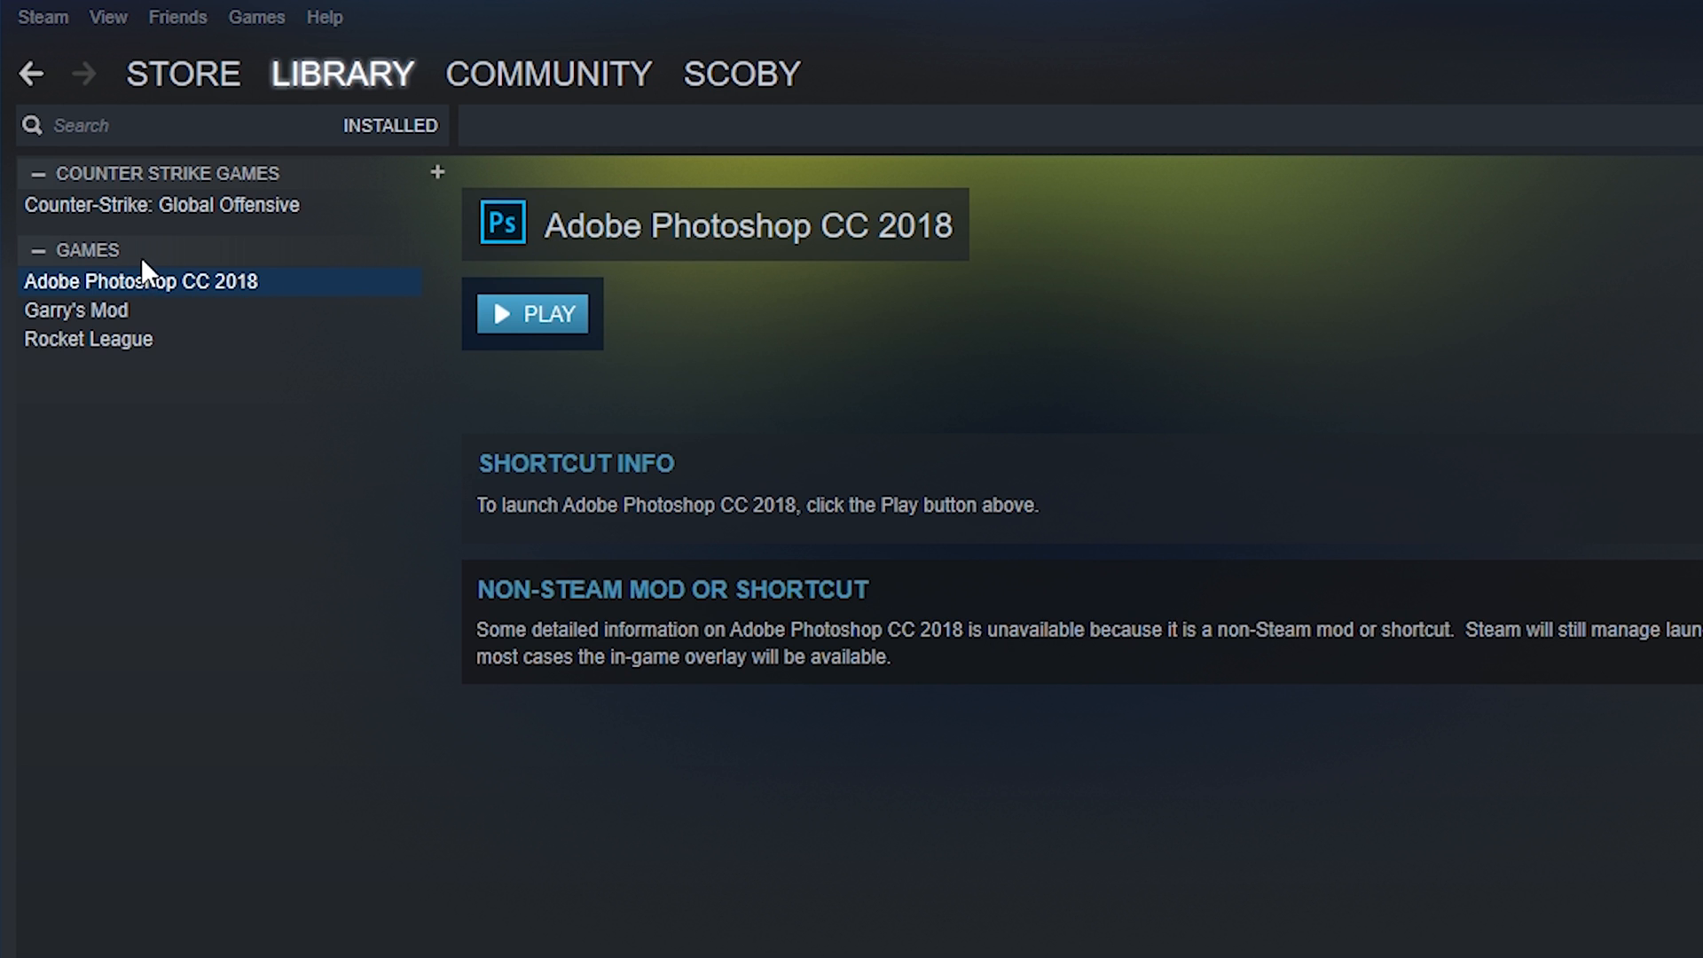
- Open Properties from the Adobe Photoshop CC 2018 library entry's context menu
right_click(142, 284)
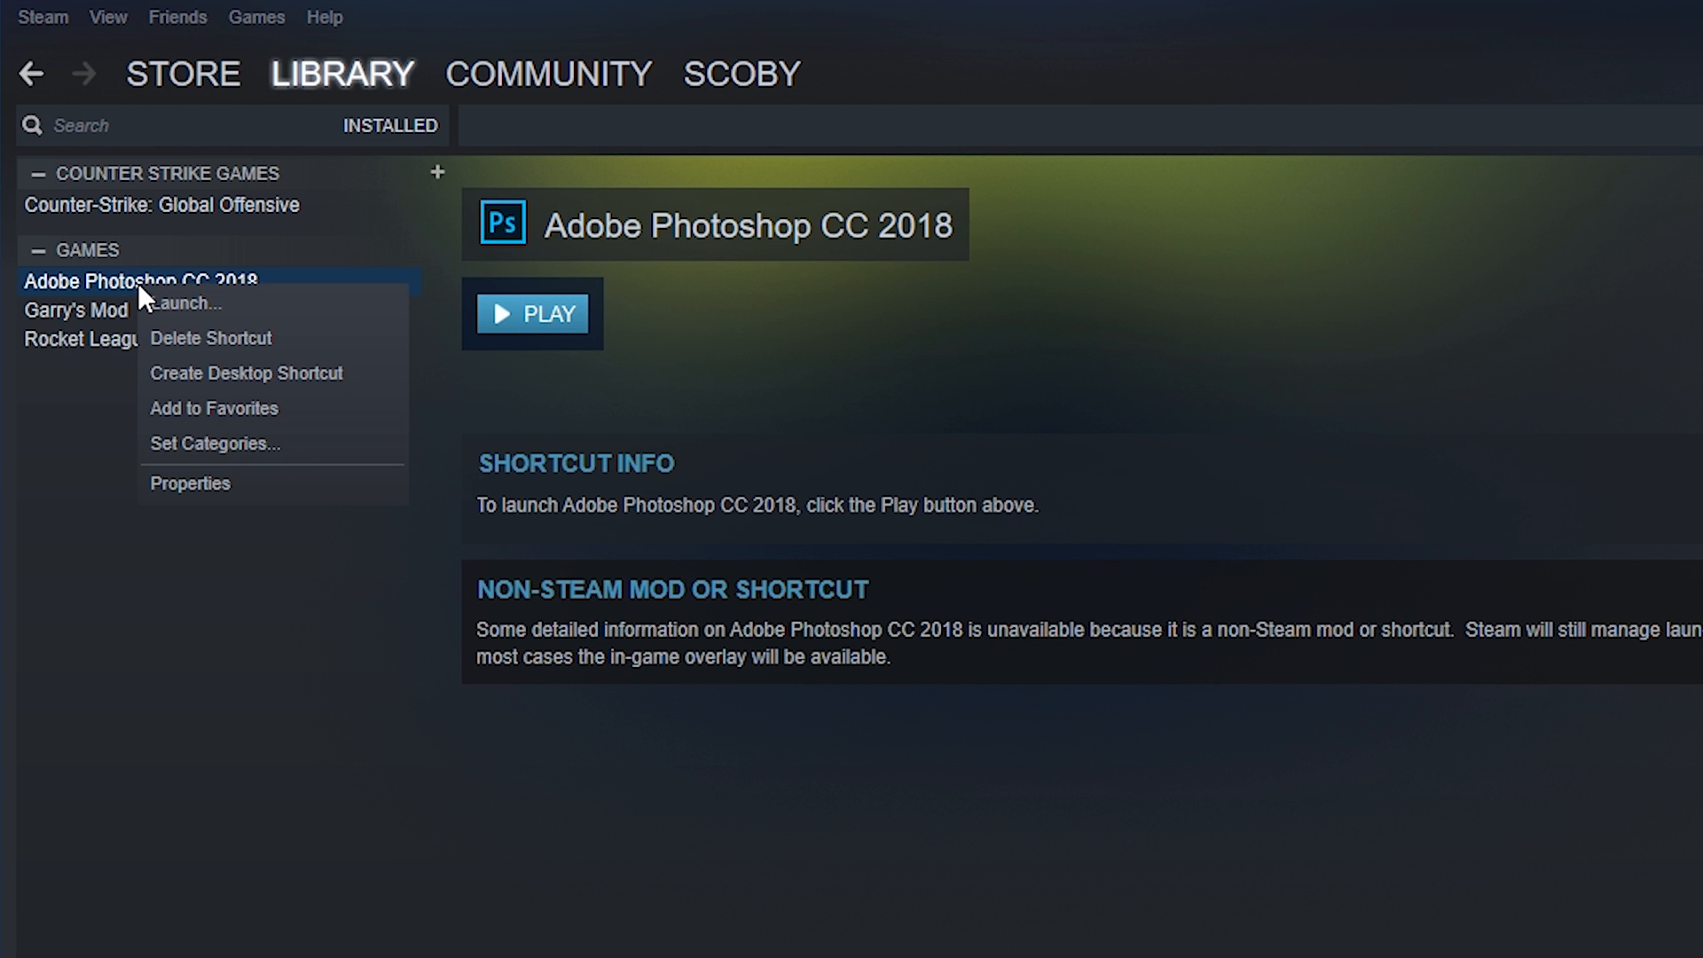
left_click(190, 483)
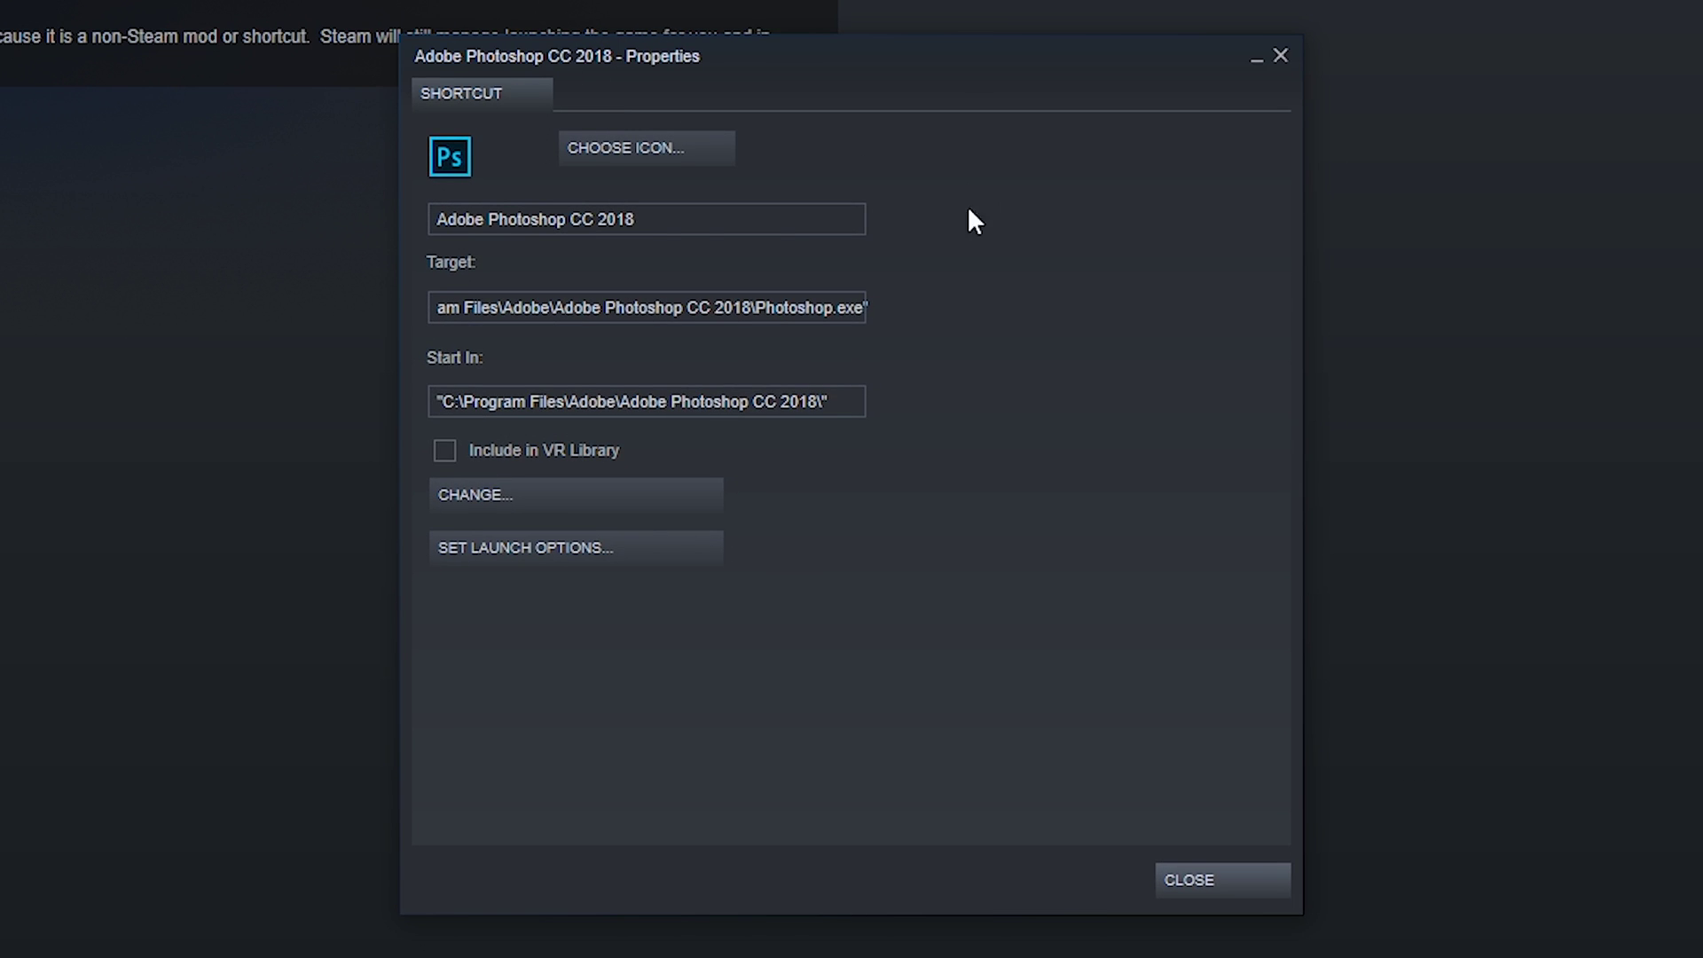
- Review the shortcut name and Start In path, then close Properties unchanged
triple_click(647, 219)
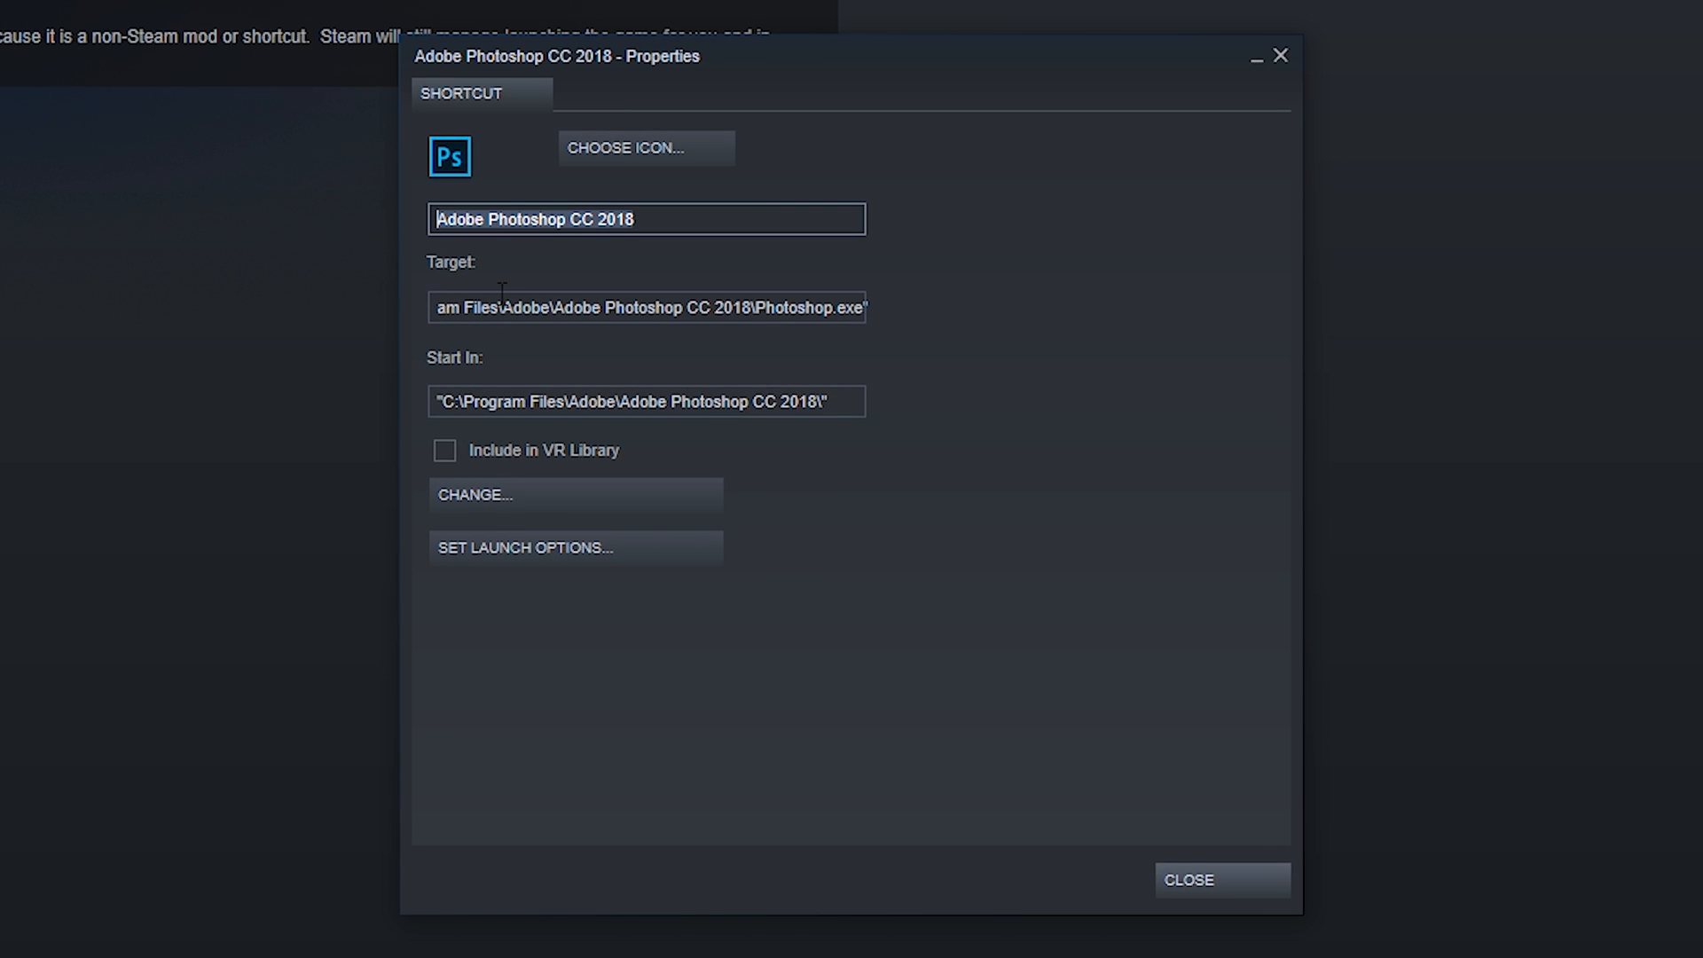
left_click(646, 402)
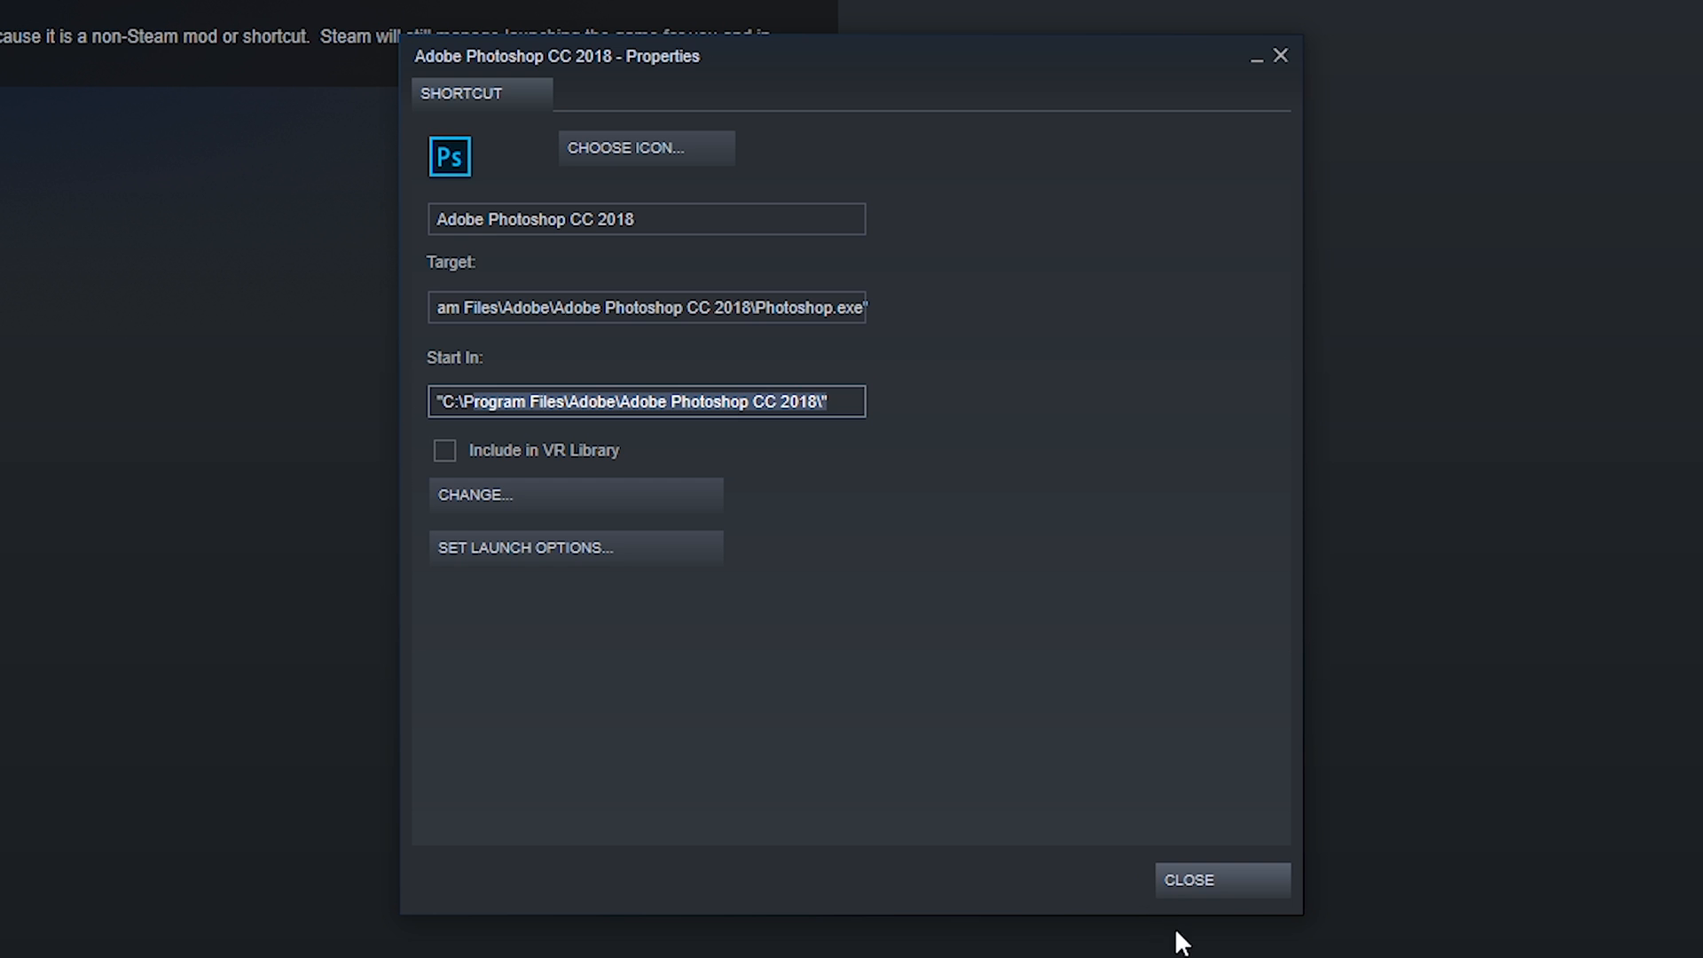
left_click(1222, 880)
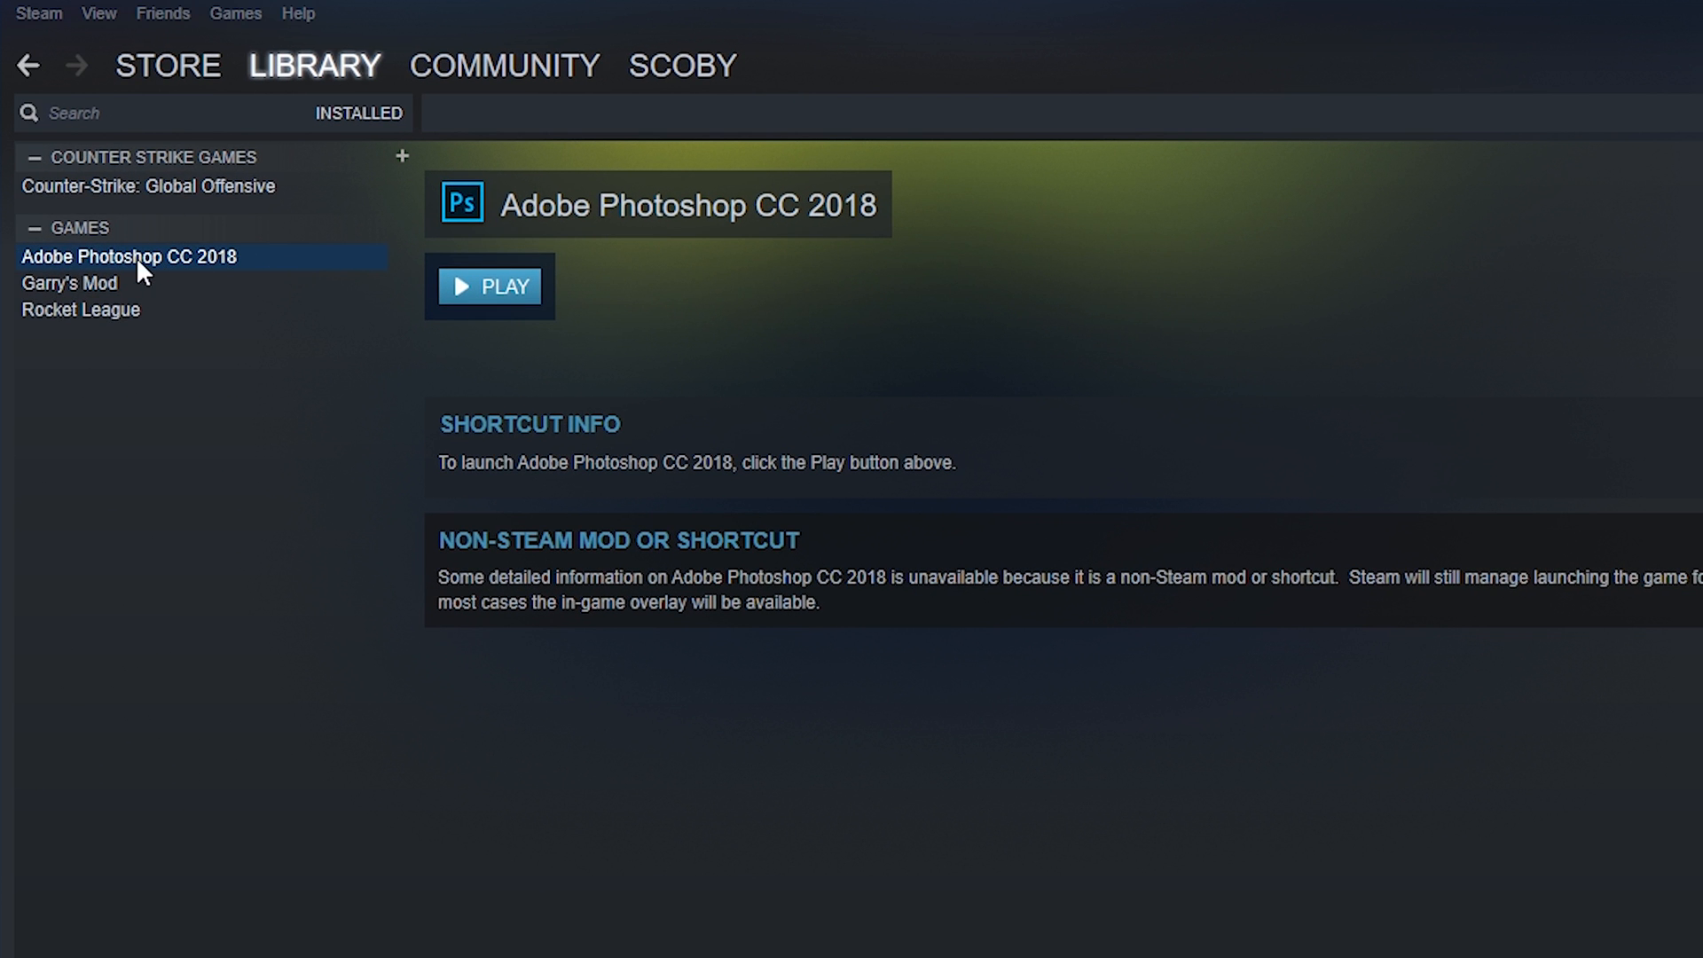
- Play Adobe Photoshop CC 2018 from its Steam library page to reach its Welcome screen
left_click(490, 285)
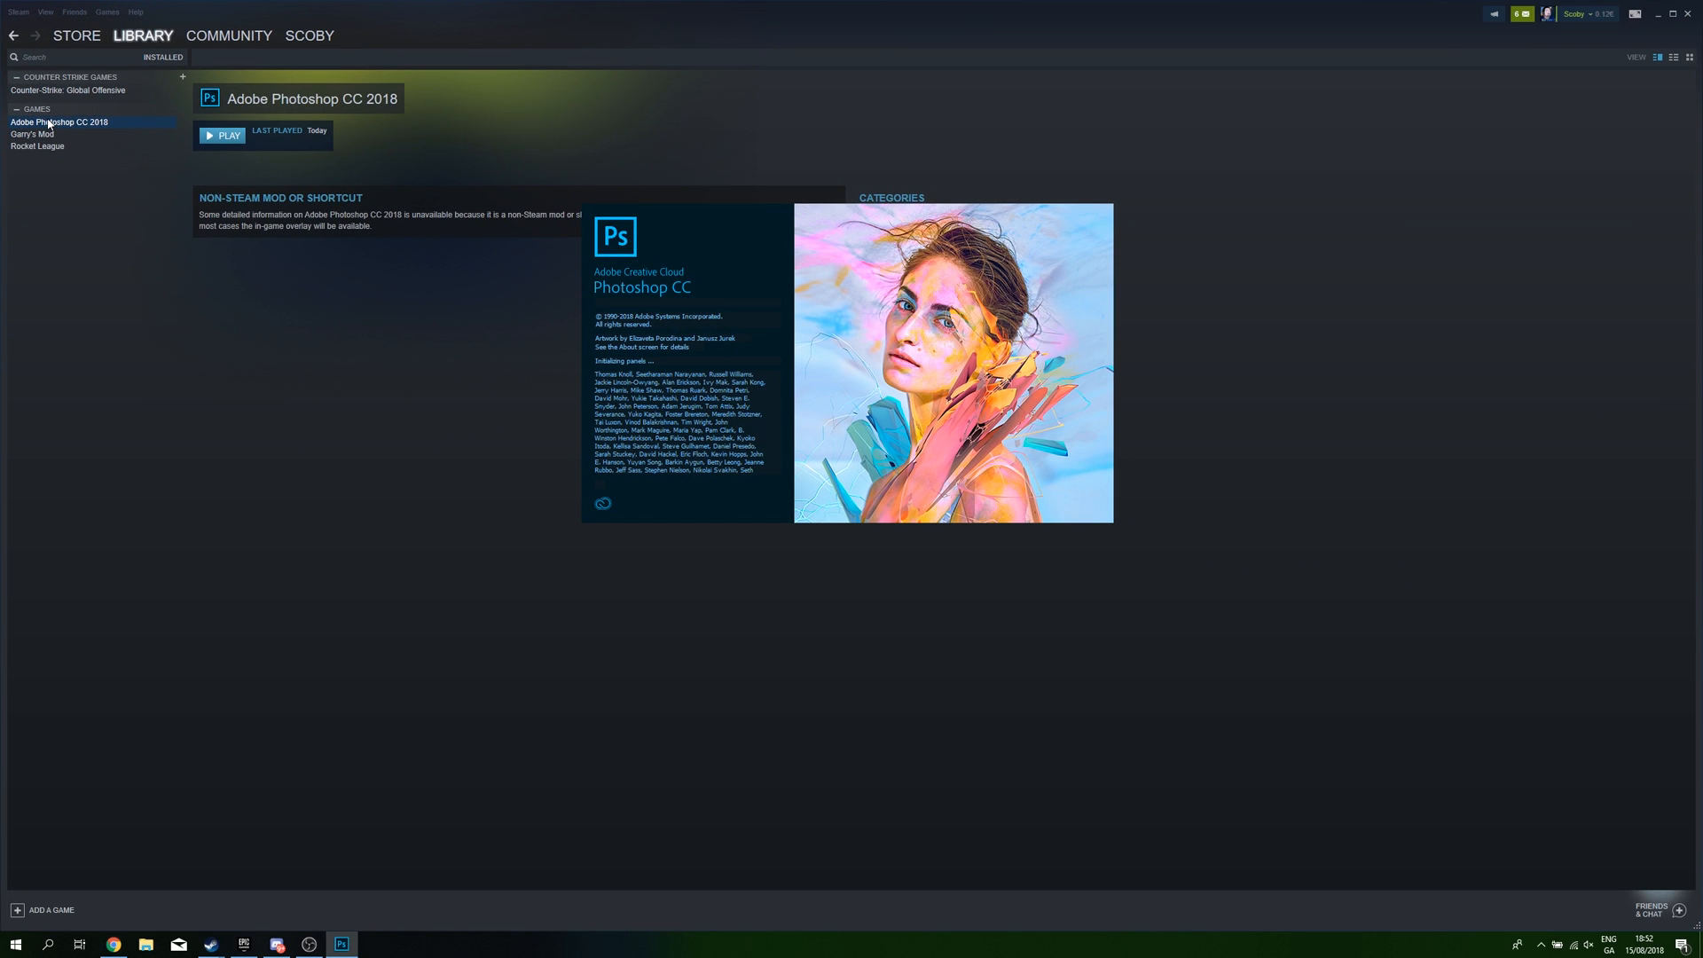
left_click(221, 136)
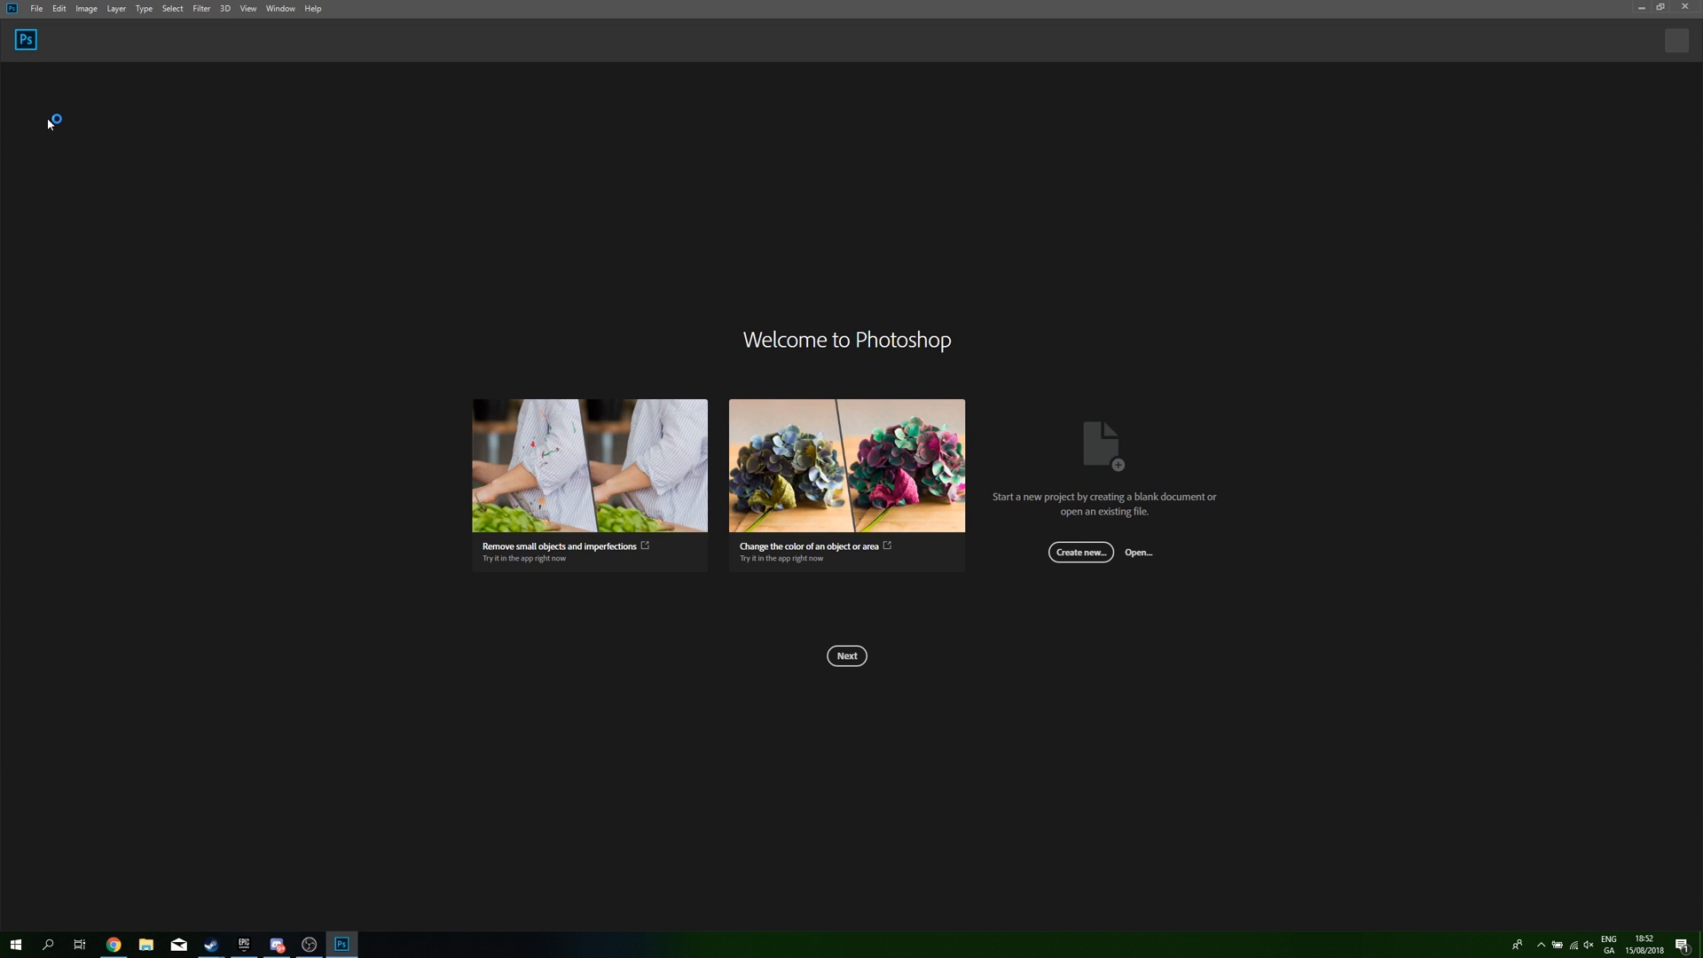